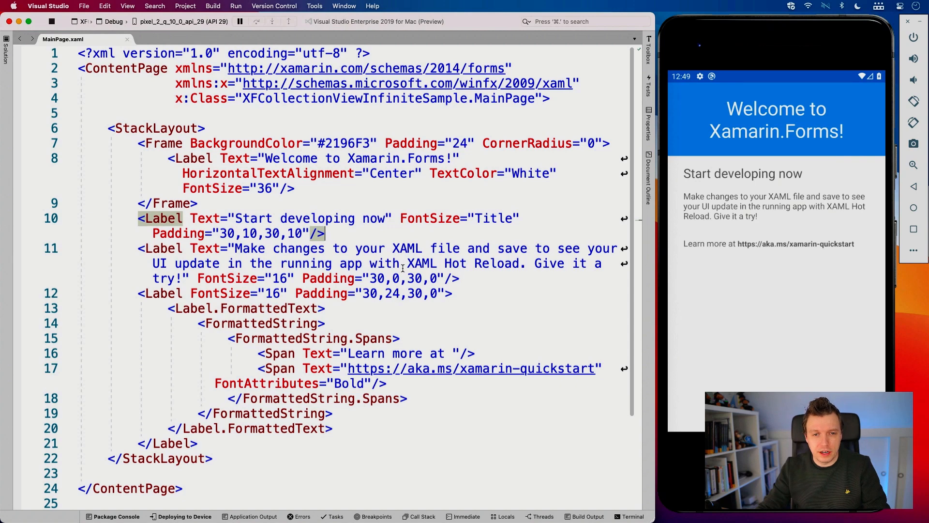
Step: Change the header label text to 'CollectionView Loading Sample' in MainPage.xaml
{"action": "double_click", "coordinate": [291, 159]}
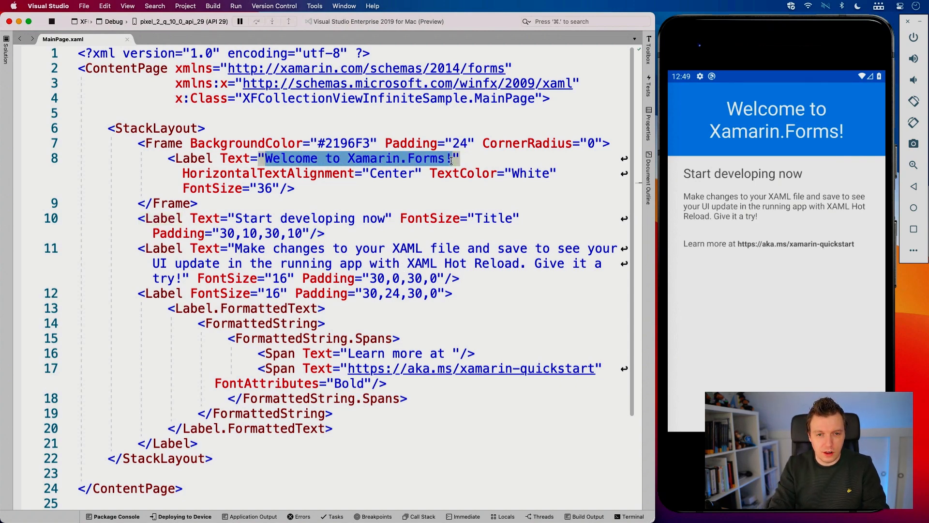
{"action": "type", "text": "CollectionView L\""}
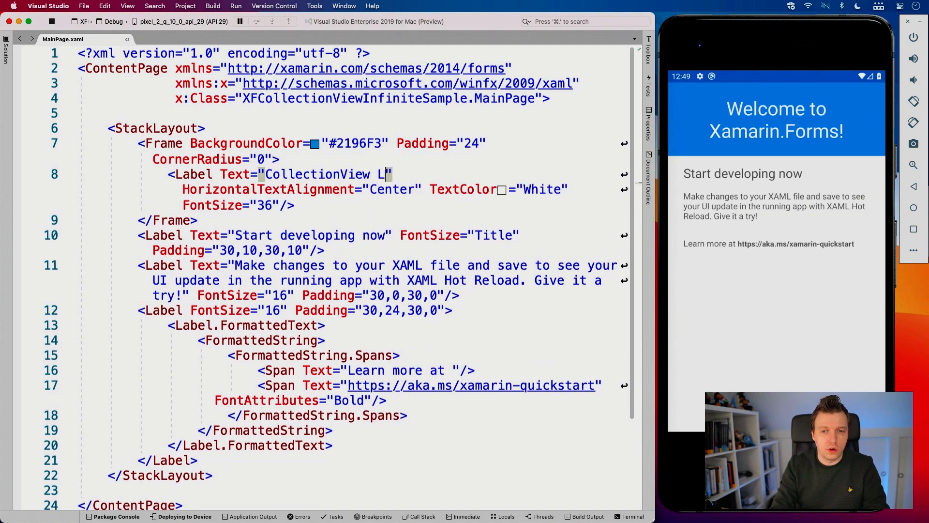
{"action": "type", "text": "oading Sample"}
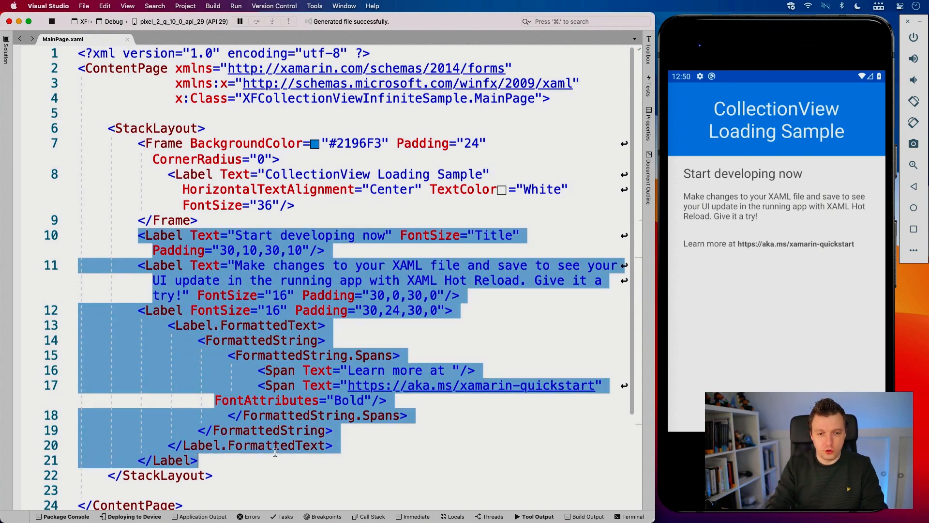
Step: Add a CollectionView element with x:Name="myCollectionView" in place of the starter labels
{"action": "type", "text": "<CollectionView"}
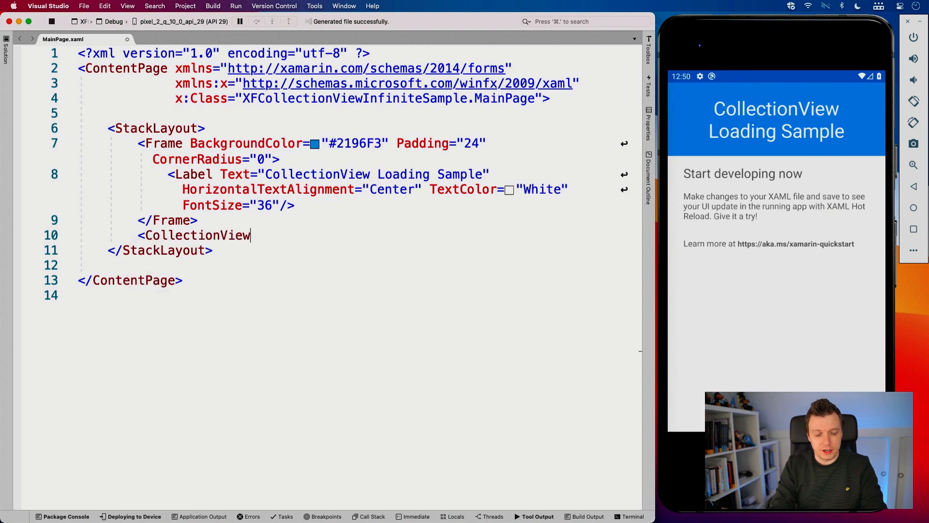
{"action": "type", "text": "x:Name=\""}
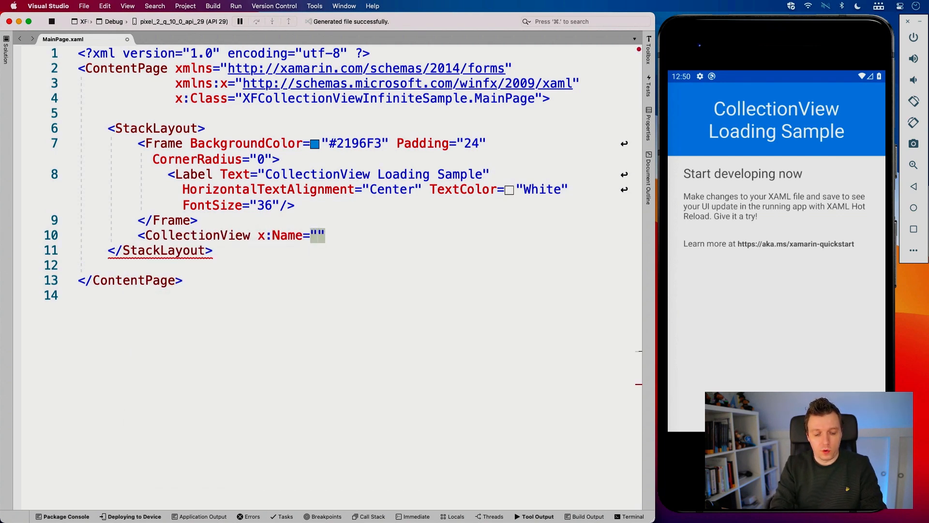
{"action": "type", "text": "myCollec"}
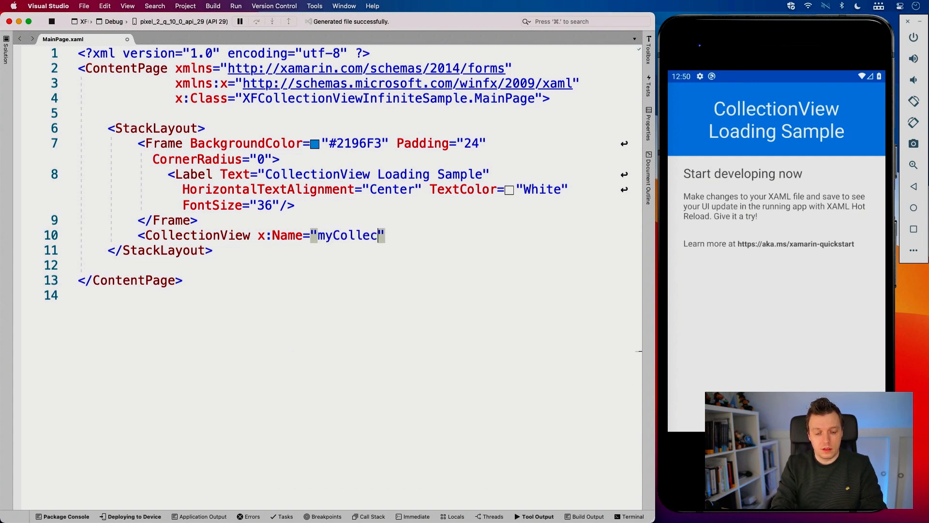
{"action": "type", "text": "tionView\">"}
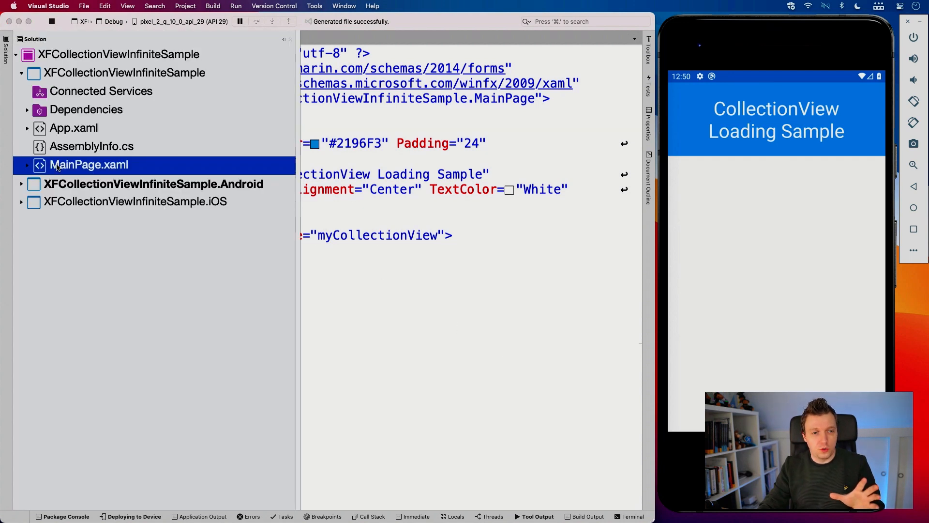
Step: In MainPage.xaml.cs, declare 'private readonly Random randomizer = new Random();'
{"action": "left_click", "coordinate": [27, 164]}
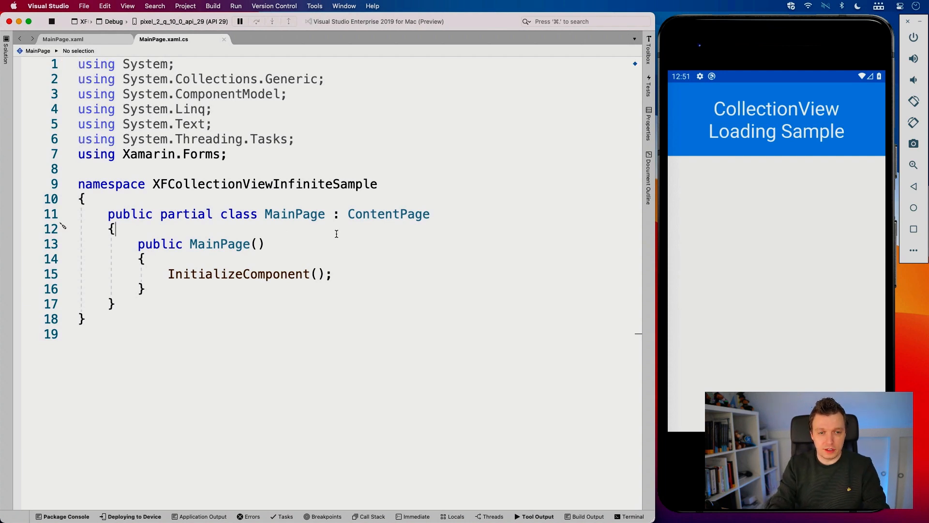
{"action": "type", "text": "private"}
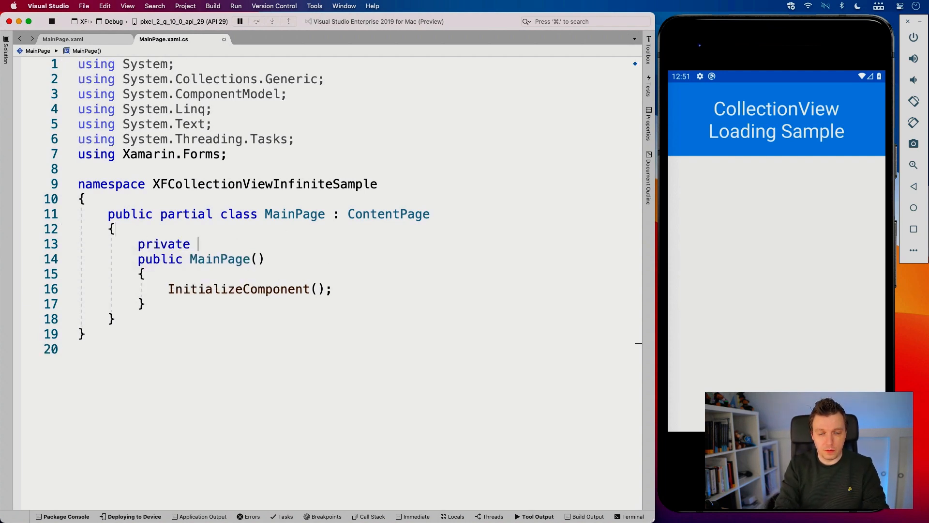
{"action": "type", "text": "rea"}
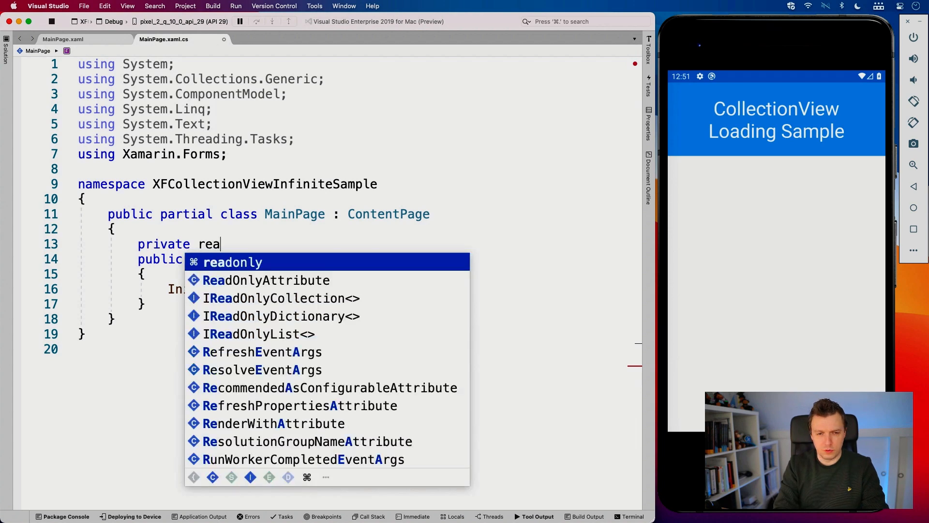
{"action": "key", "text": "Tab"}
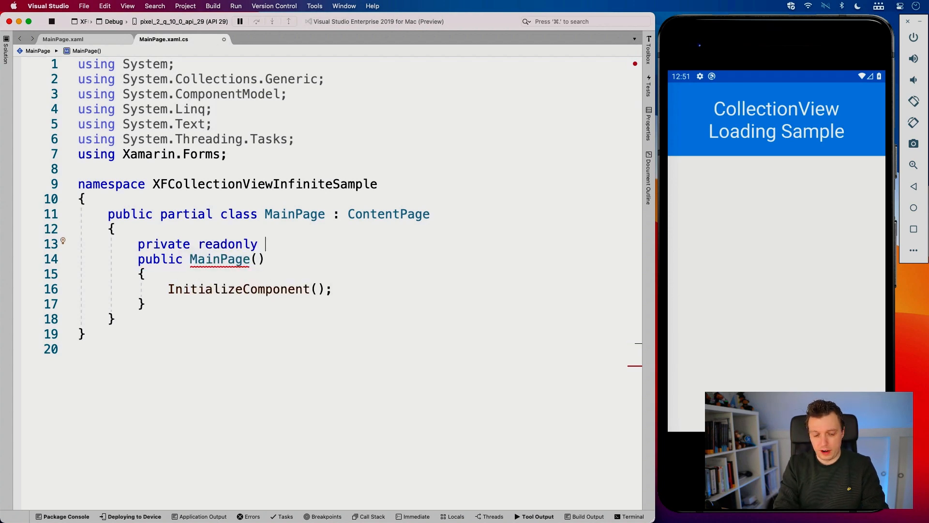
{"action": "type", "text": "Random"}
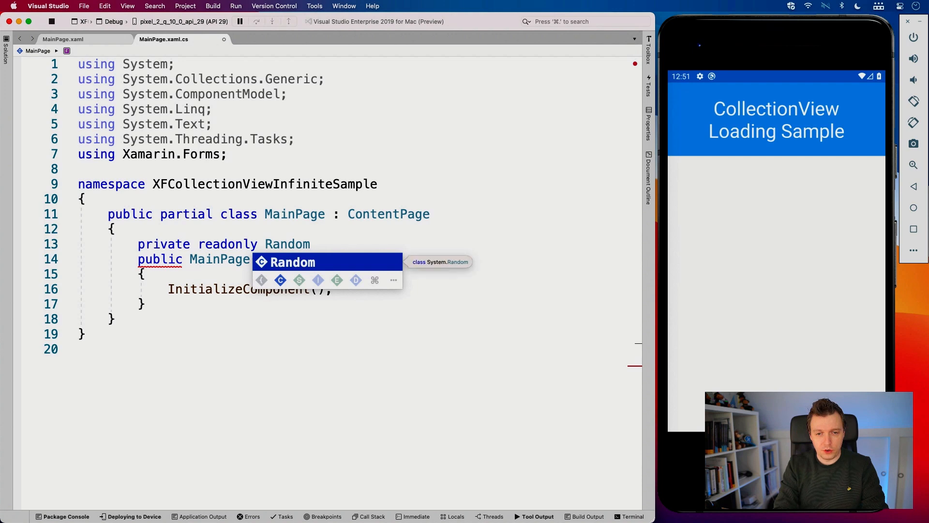
{"action": "type", "text": "randomizer ="}
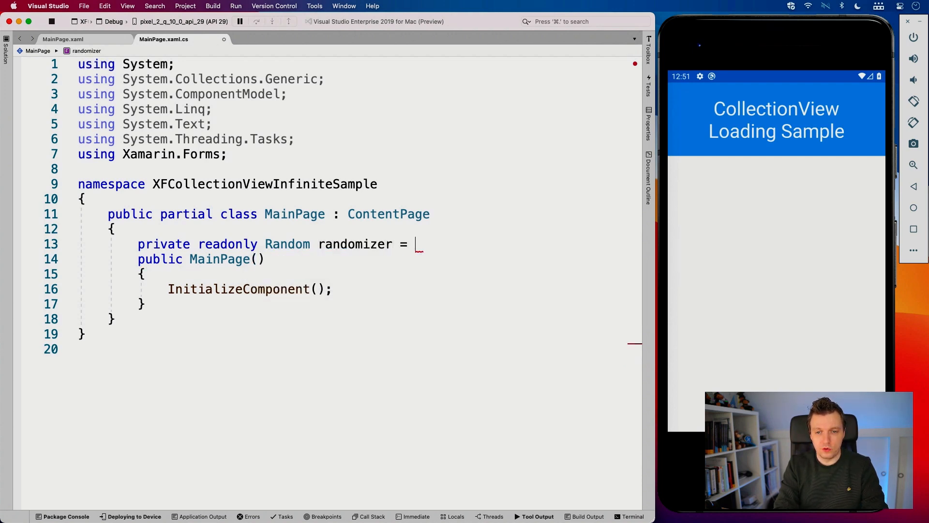
{"action": "type", "text": "new Random();"}
{"action": "type", "text": "private"}
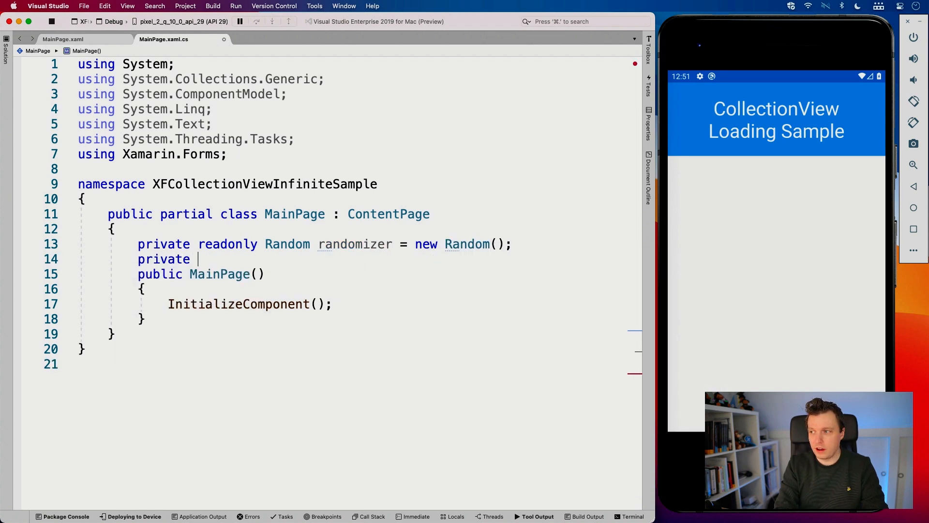
Step: Declare a readonly ObservableCollection<string> field initialised with new ObservableCollection<string>()
{"action": "type", "text": "readonly"}
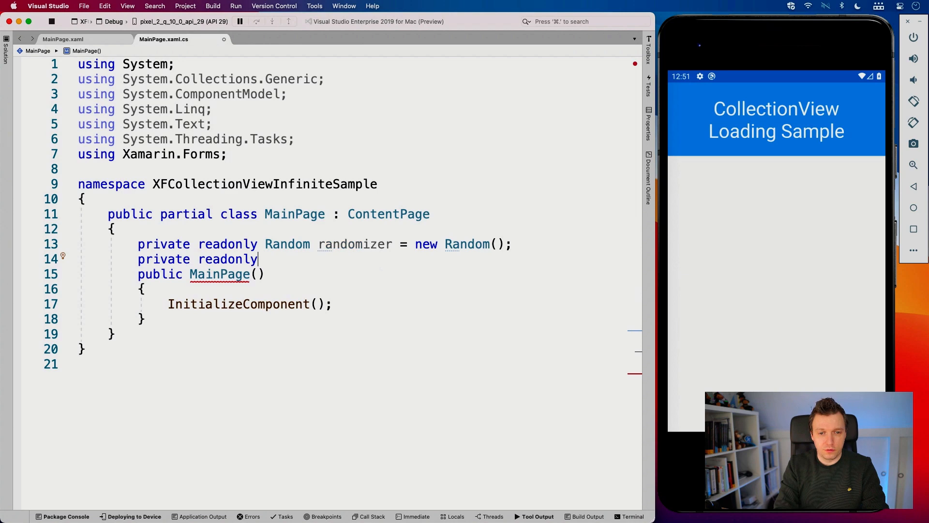
{"action": "type", "text": "Obser"}
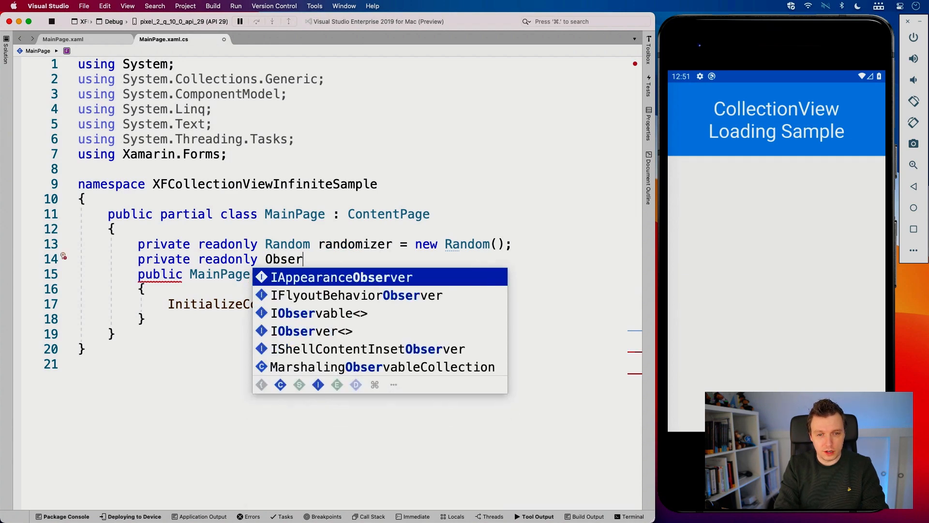
{"action": "type", "text": "vableC"}
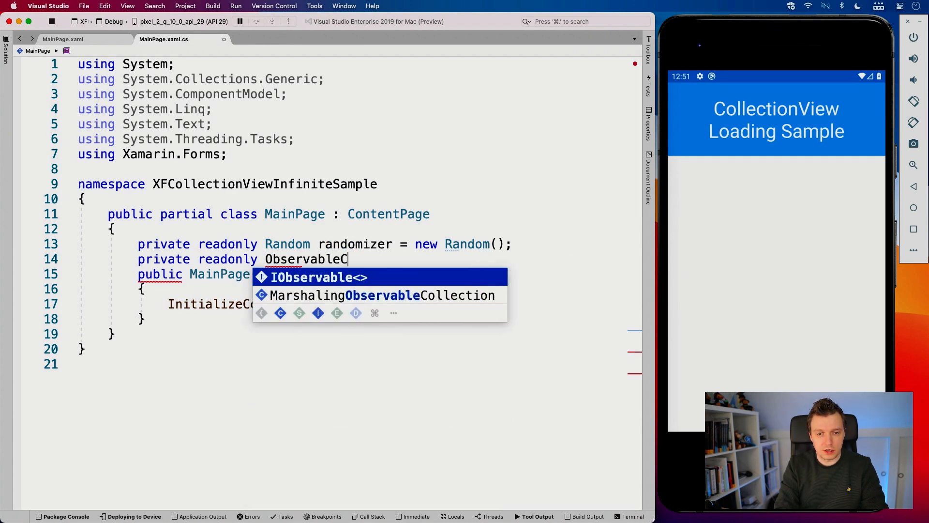
{"action": "type", "text": "ollection"}
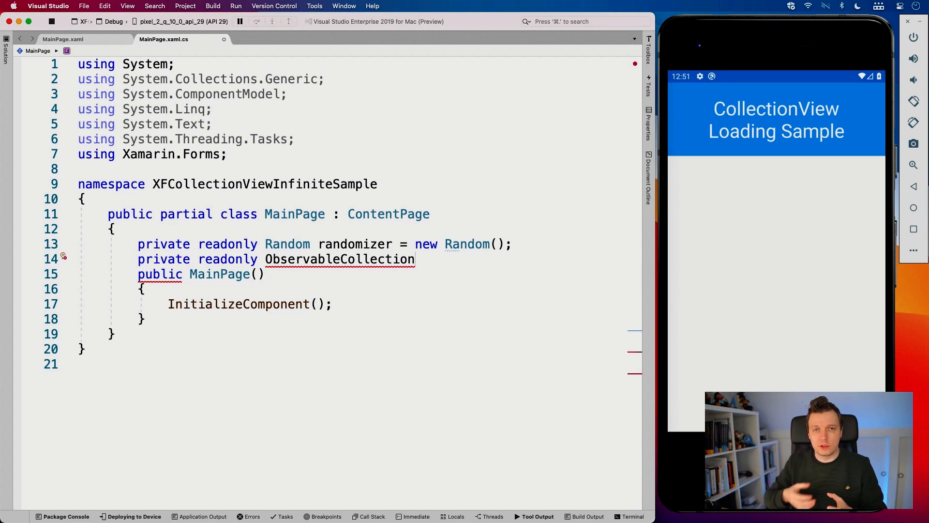
{"action": "type", "text": "<>"}
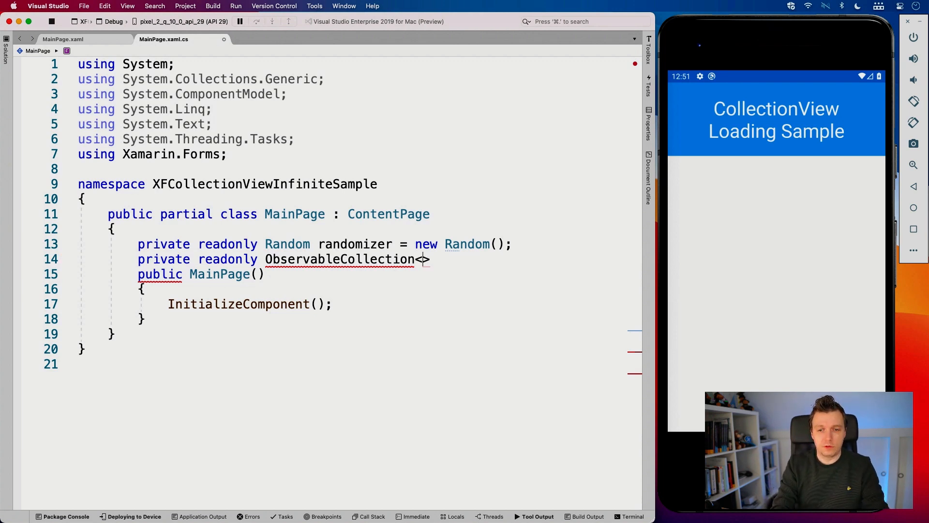
{"action": "type", "text": "string"}
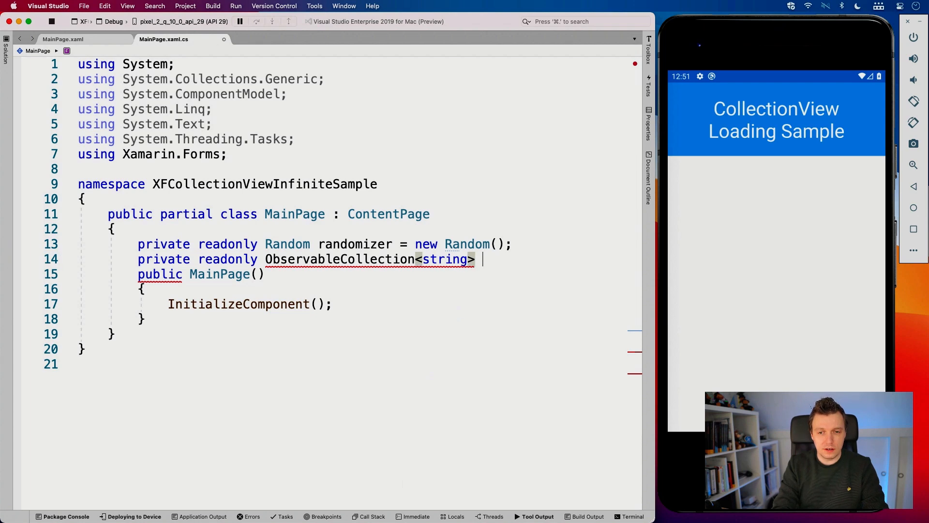
{"action": "type", "text": "= new Ob"}
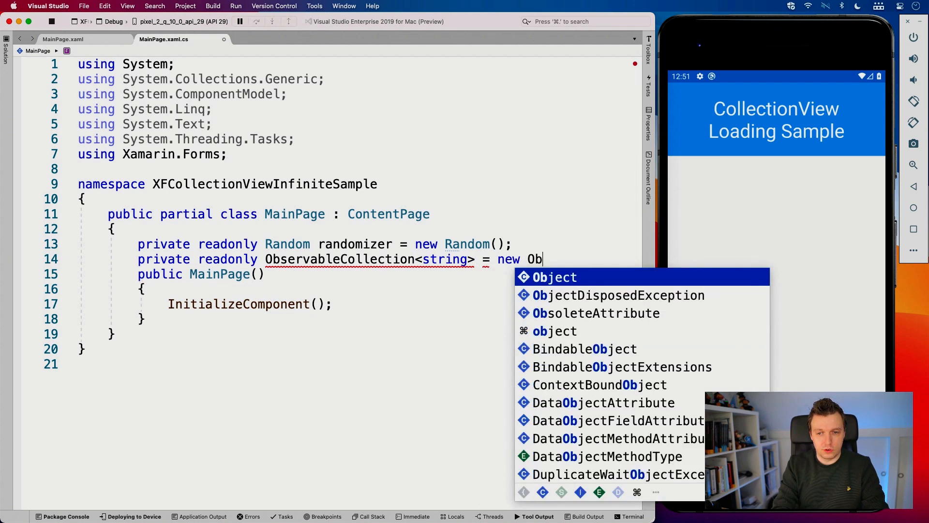
{"action": "type", "text": "serv"}
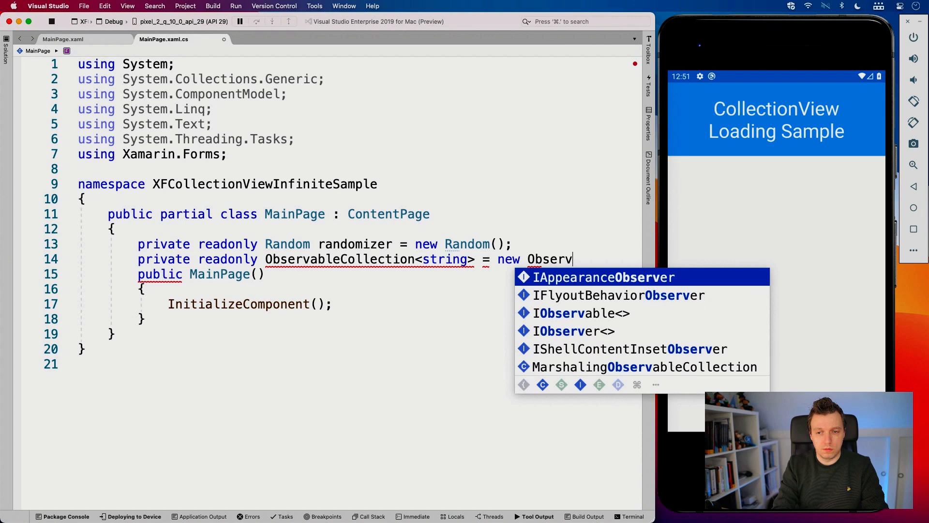
{"action": "type", "text": "ObservableCollection<string>"}
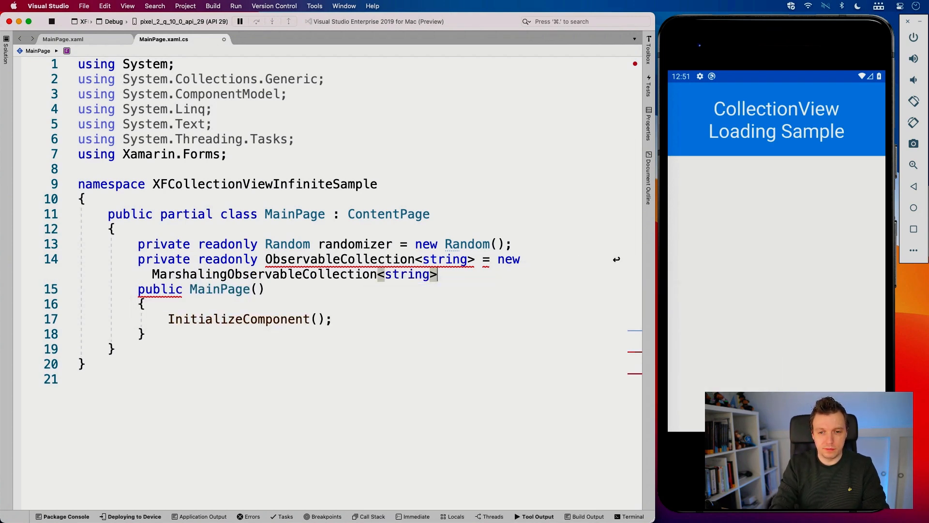
{"action": "type", "text": "();"}
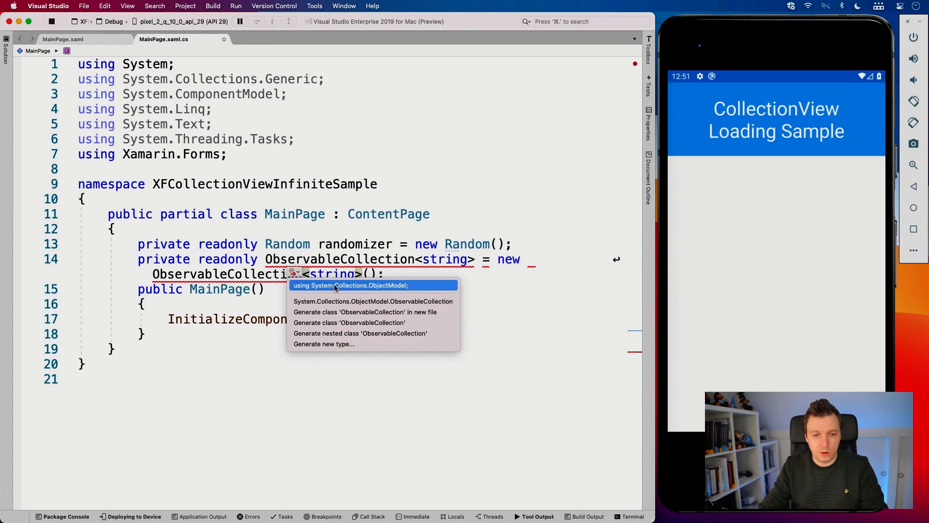
Step: Import System.Collections.ObjectModel via quick fix and name the collection field myItems
{"action": "left_click", "coordinate": [347, 285]}
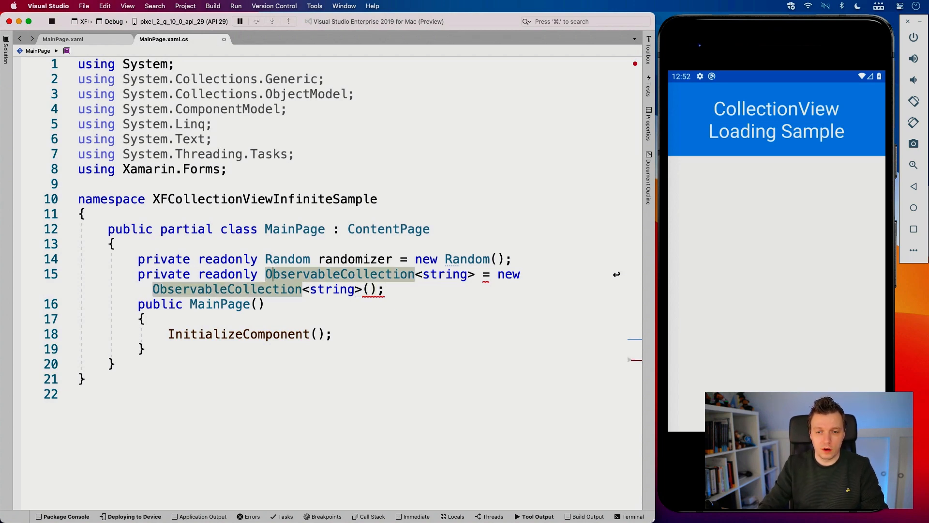
{"action": "type", "text": "m"}
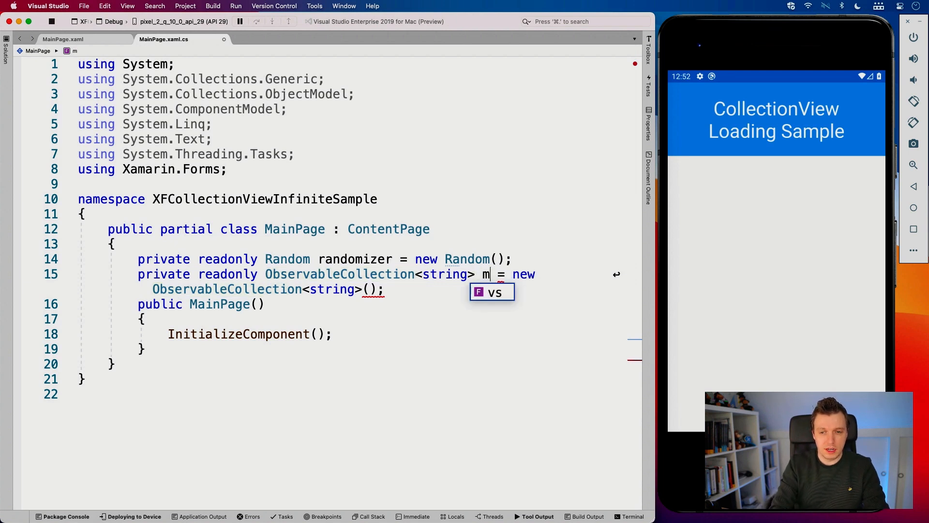
{"action": "type", "text": "yItems"}
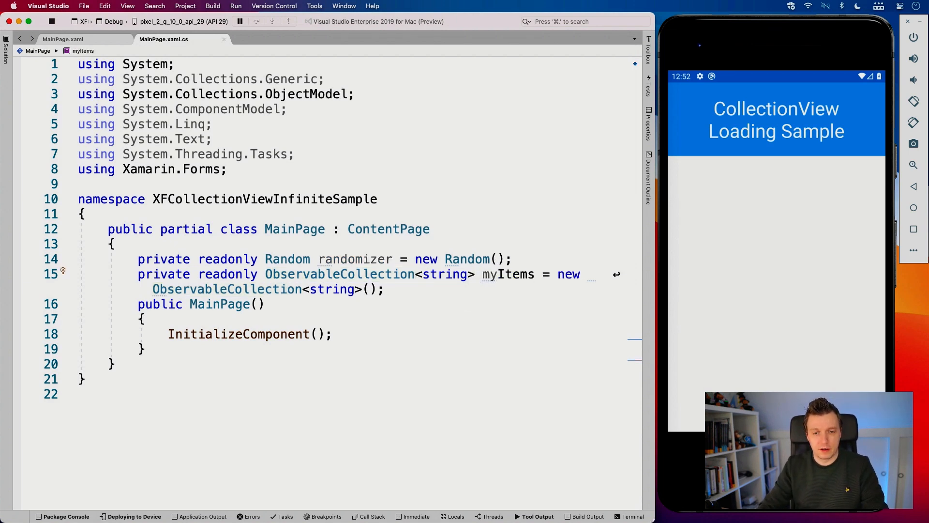
{"action": "key", "text": "Return"}
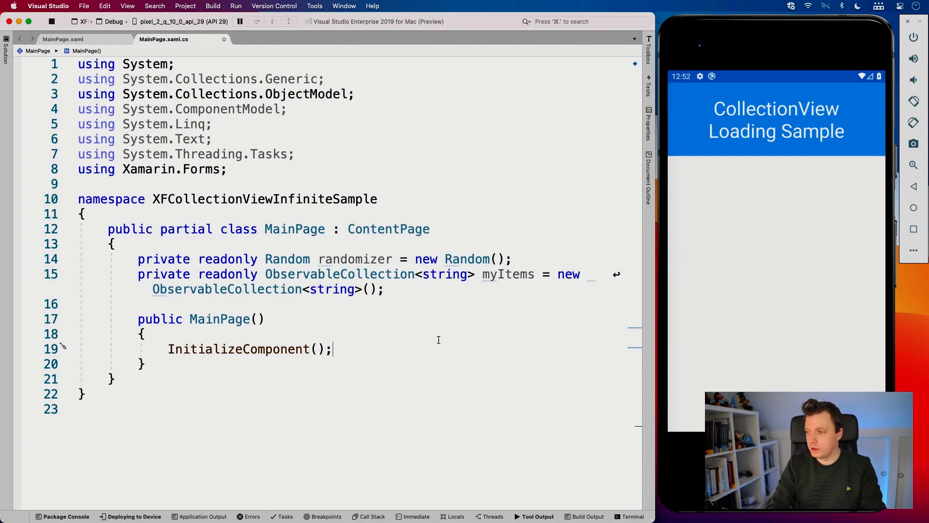
Step: Assign myCollectionView.ItemsSource = myItems in the constructor and begin a private member below
{"action": "key", "text": "Enter"}
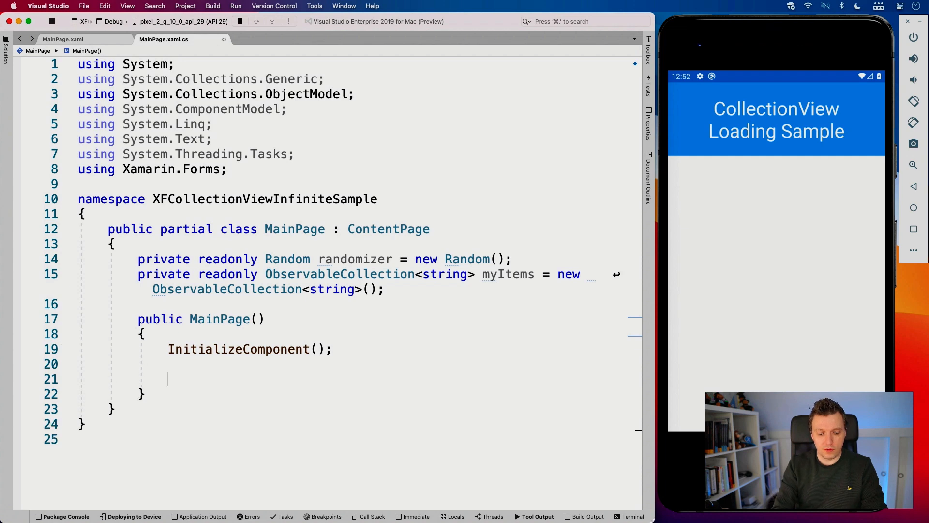
{"action": "type", "text": "myCollectionView.ItemsSource ="}
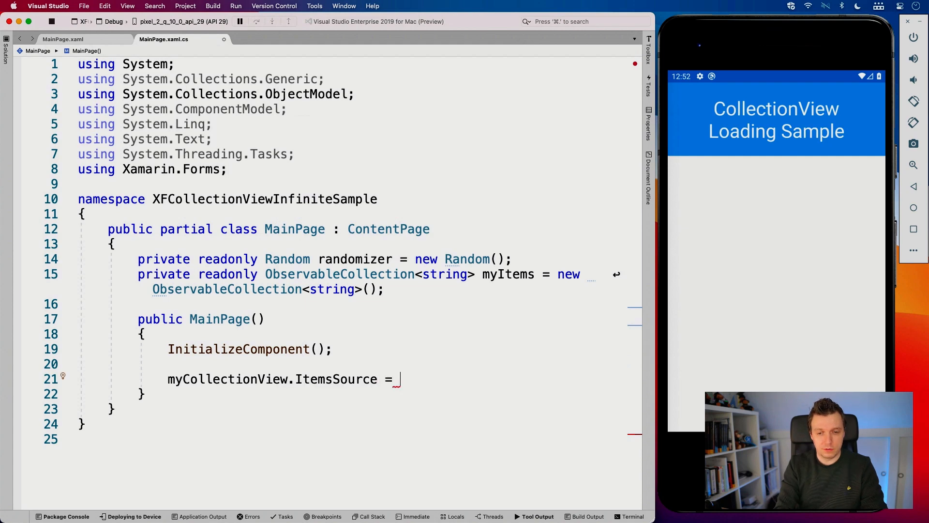
{"action": "type", "text": "myItems;"}
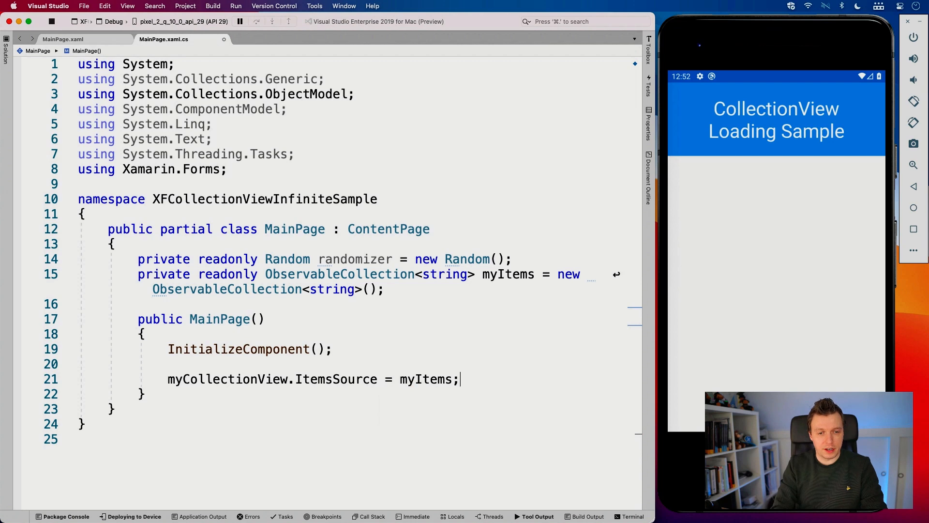
{"action": "type", "text": "pivate"}
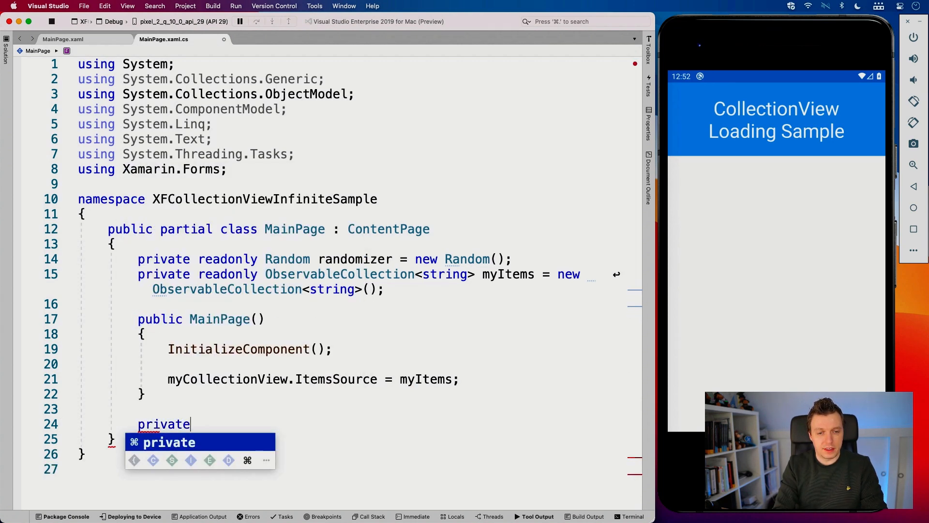
Step: Declare 'private List<string> GetItems(int numberOfItems)' with a resultList variable inside
{"action": "key", "text": "Escape"}
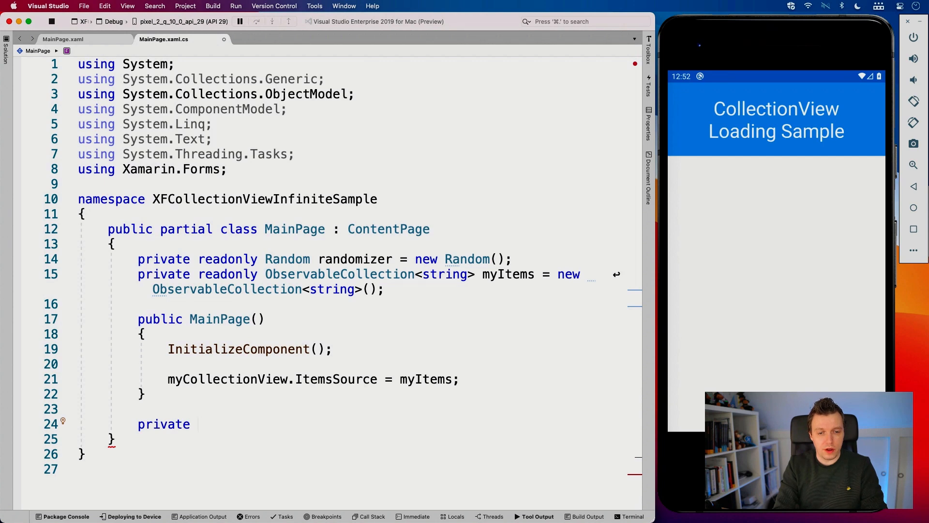
{"action": "type", "text": "L"}
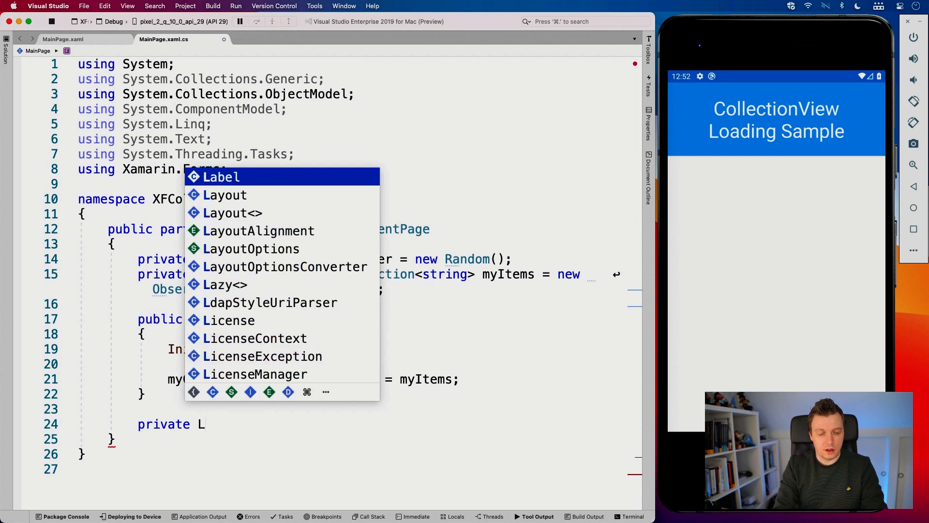
{"action": "type", "text": "ist<string>"}
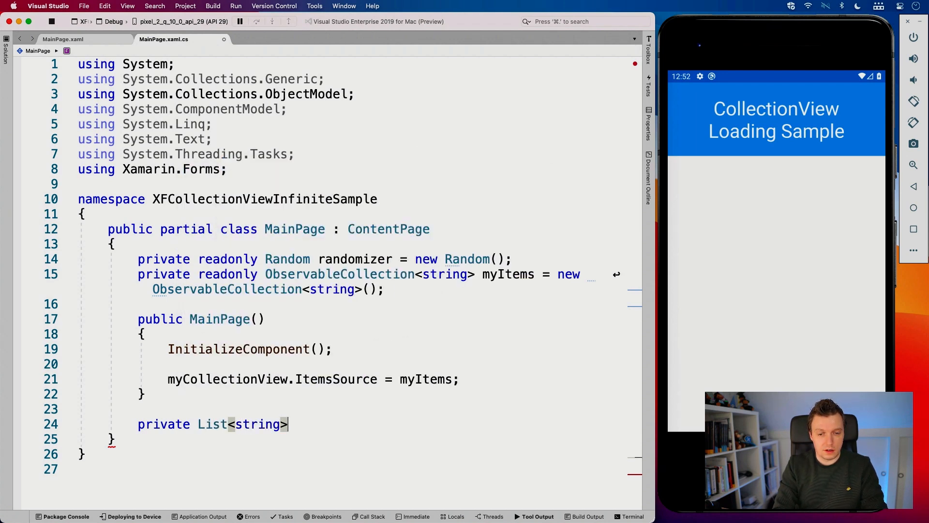
{"action": "type", "text": "GetItem"}
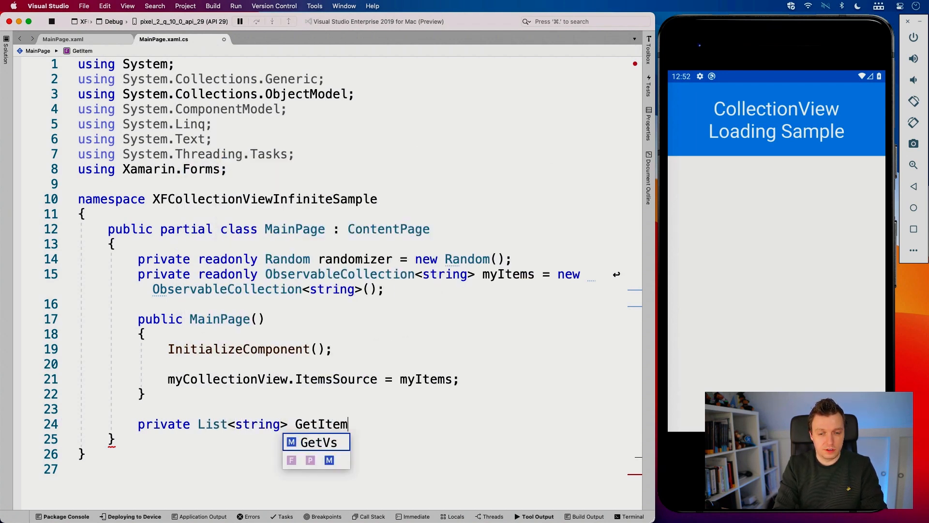
{"action": "type", "text": "s(int"}
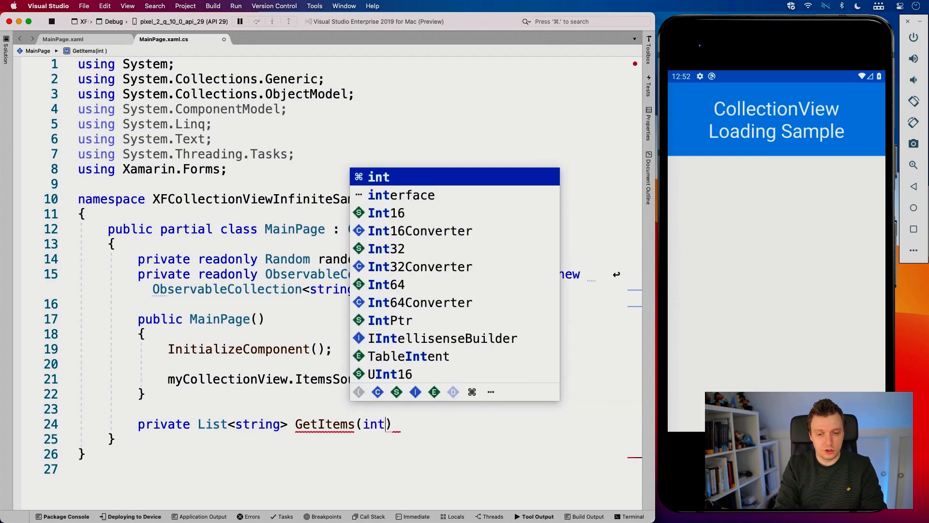
{"action": "type", "text": "numberO"}
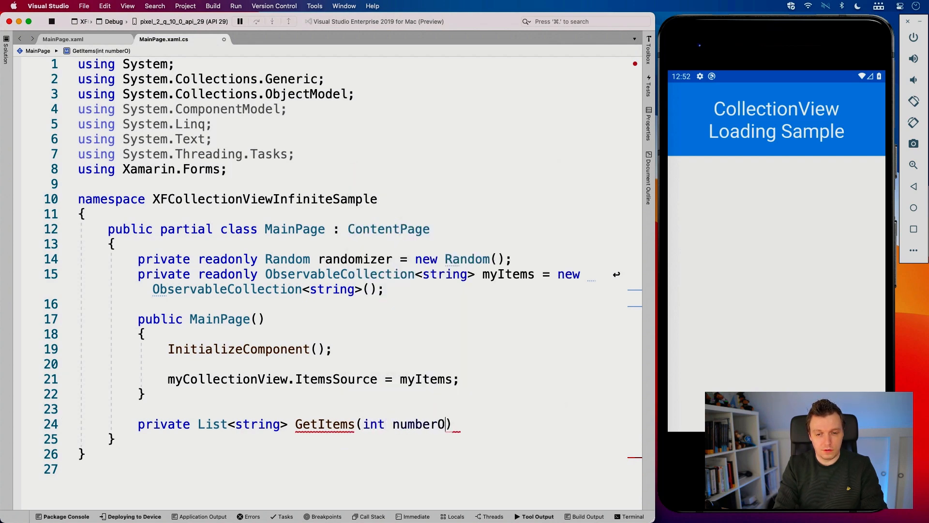
{"action": "type", "text": "fItems"}
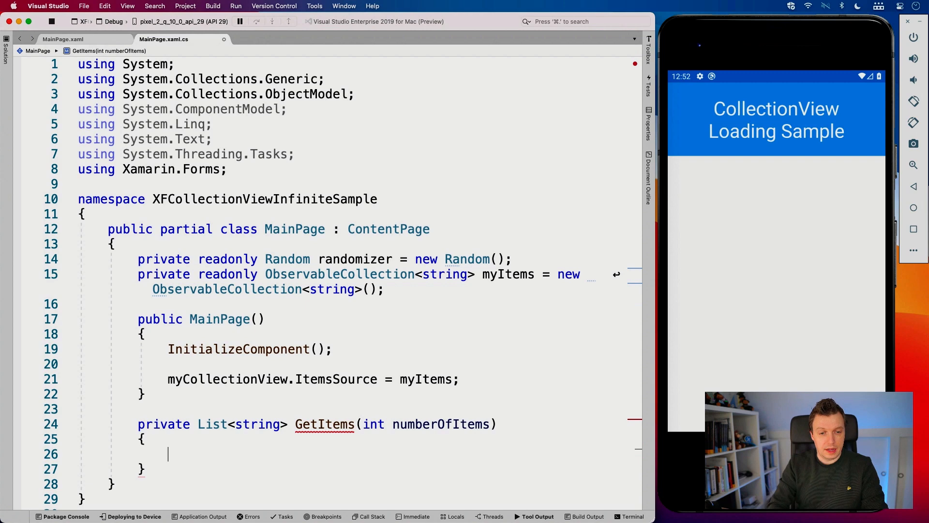
{"action": "scroll", "scroll_direction": "down", "scroll_amount": 3}
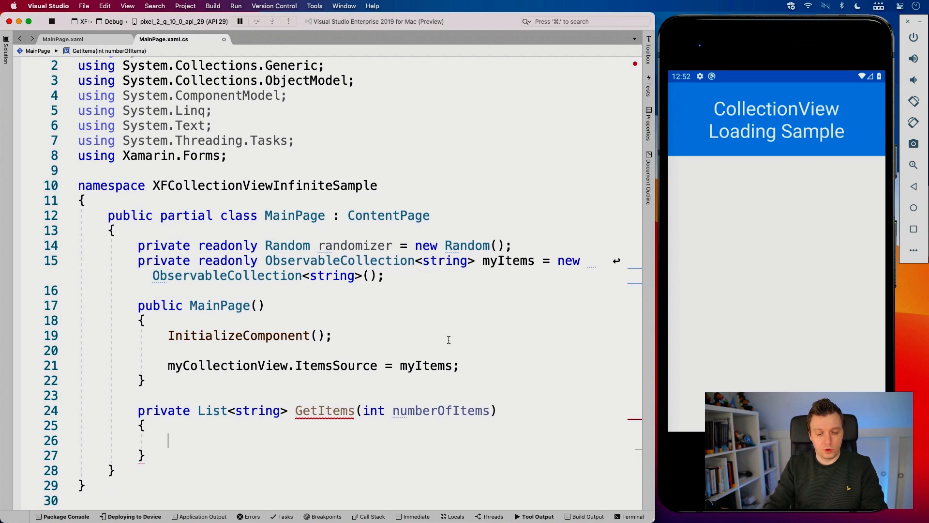
{"action": "type", "text": "var"}
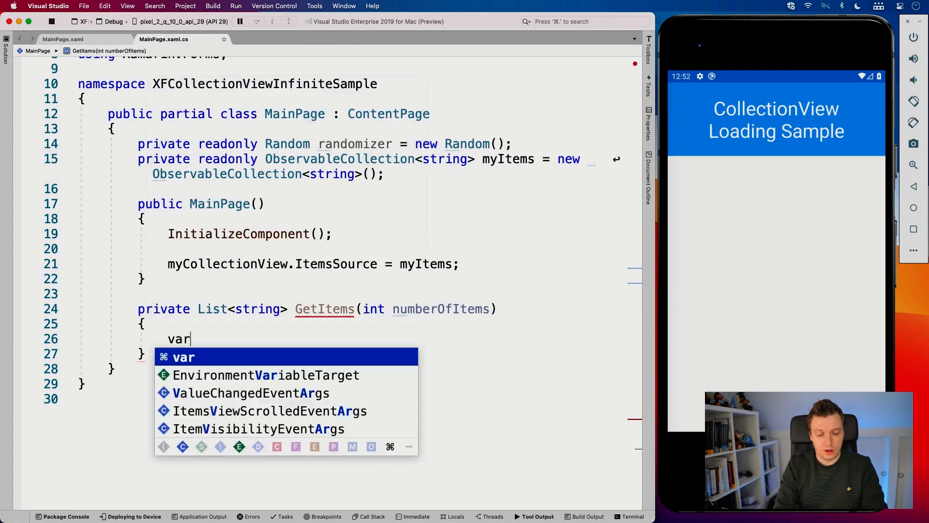
{"action": "type", "text": "resultList = new List<string>();"}
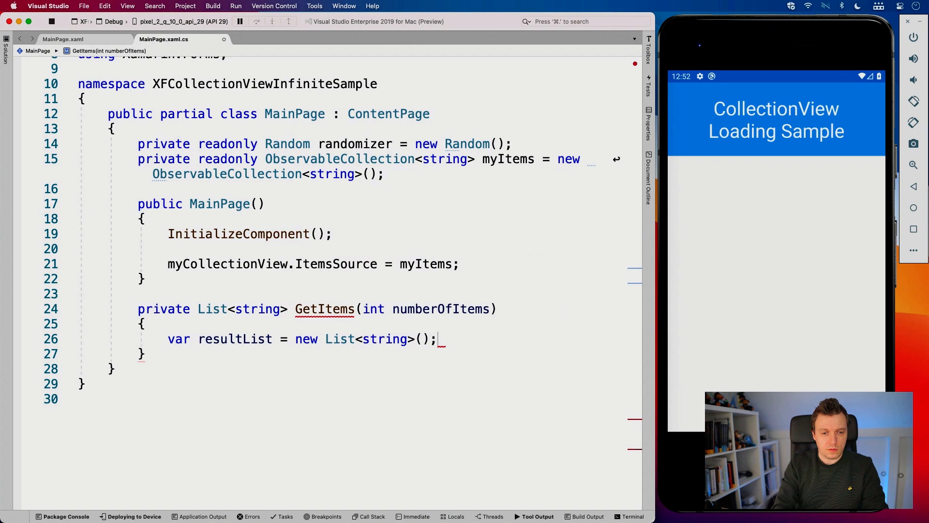
{"action": "key", "text": "Enter"}
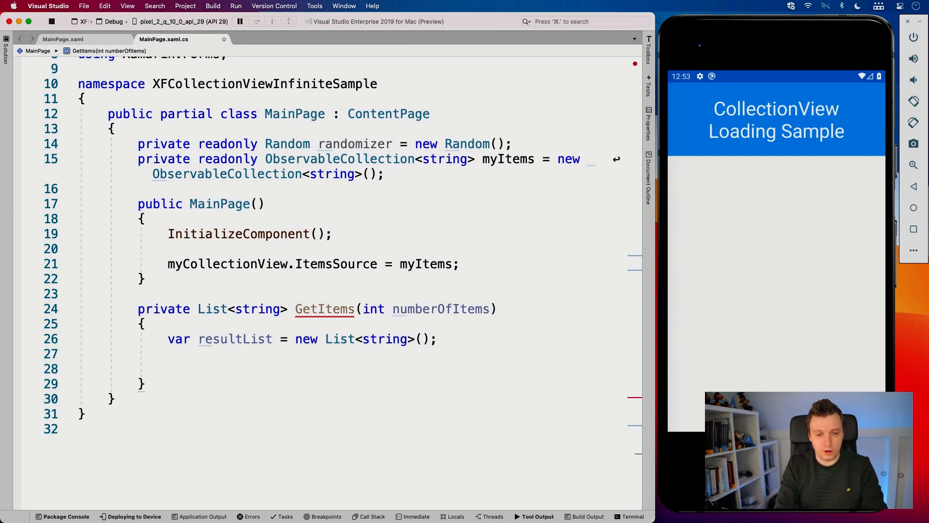
Step: Write a for loop up to numberOfItems adding randomizer.Next(10000, 99999) to resultList
{"action": "type", "text": "for("}
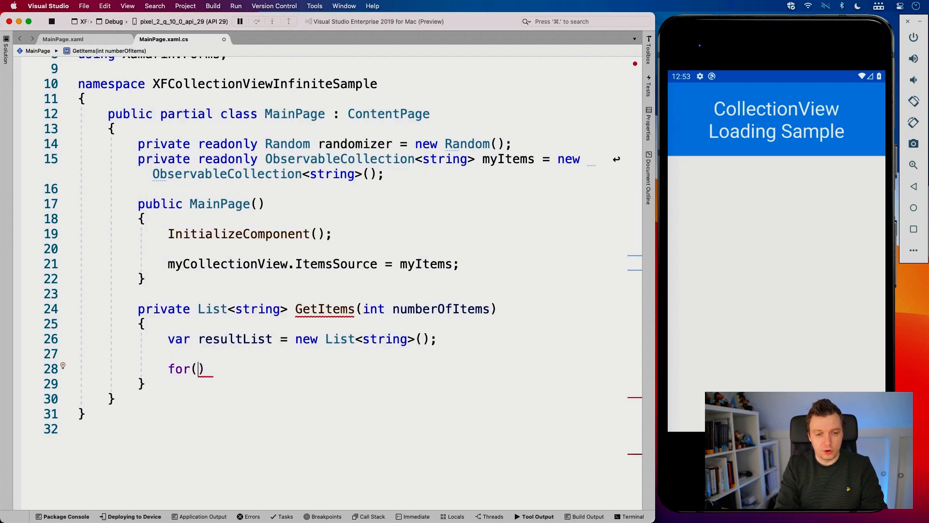
{"action": "type", "text": "var i"}
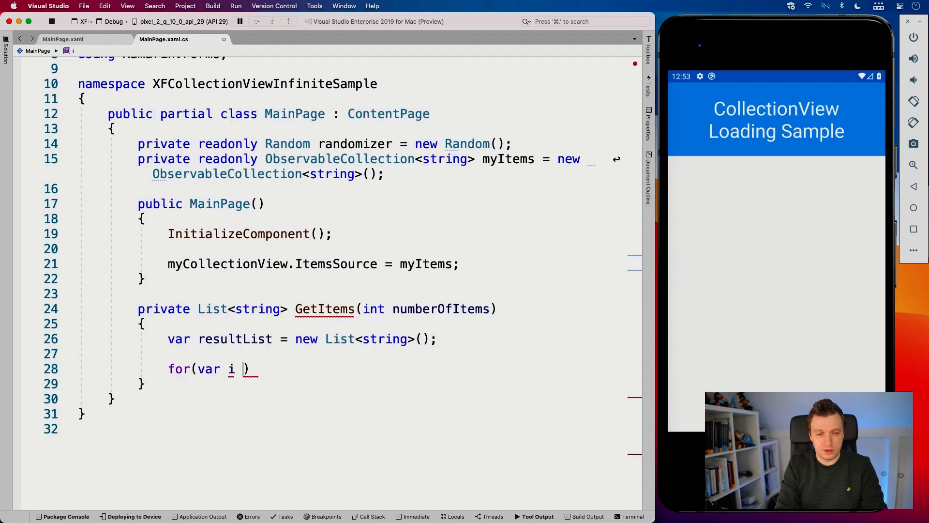
{"action": "type", "text": "= 0;"}
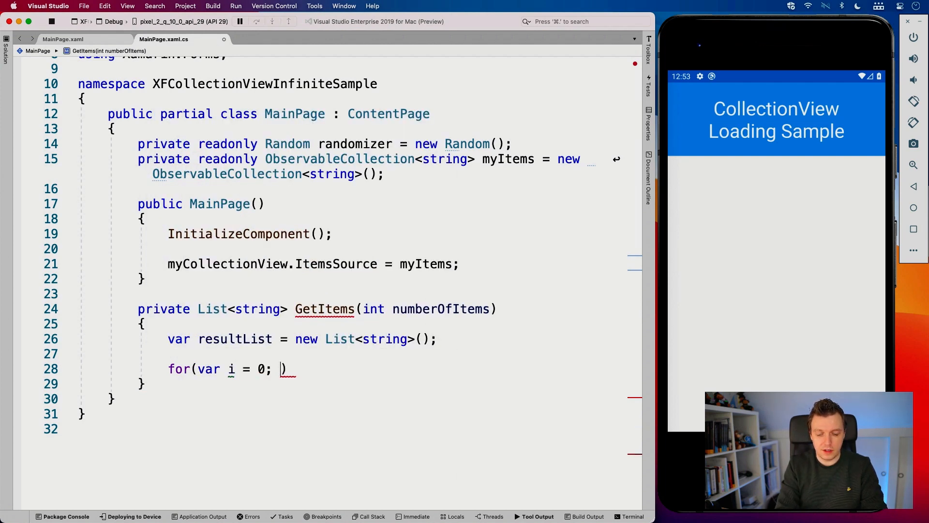
{"action": "type", "text": "i"}
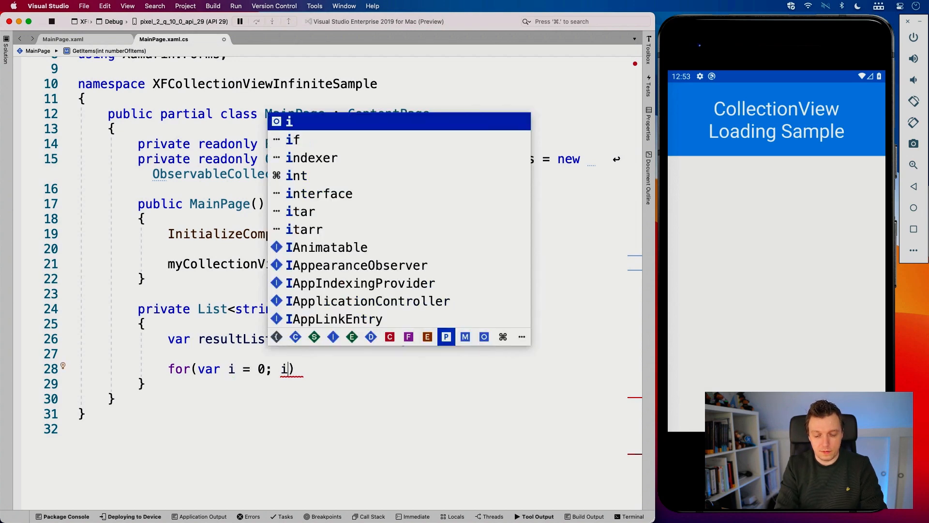
{"action": "type", "text": "<="}
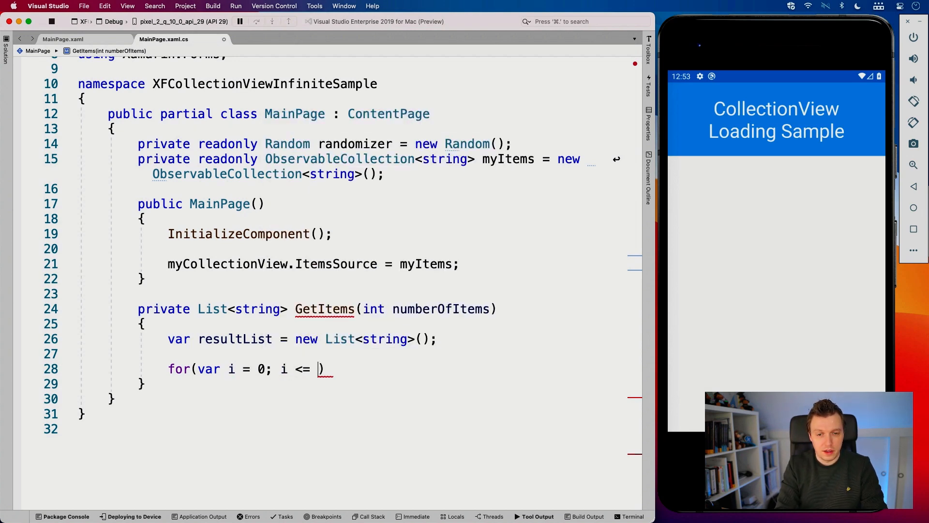
{"action": "type", "text": "numberOfItems;i++"}
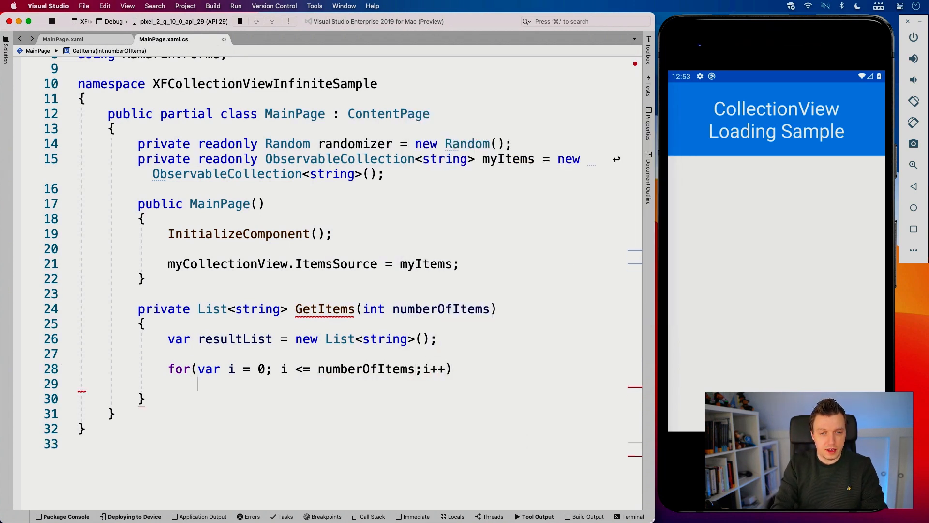
{"action": "type", "text": "resultList.Add"}
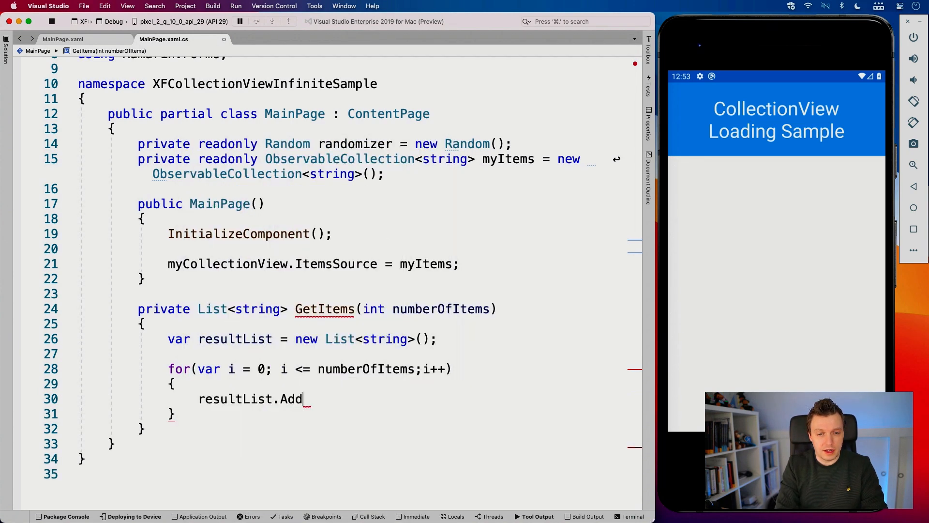
{"action": "type", "text": "(ra"}
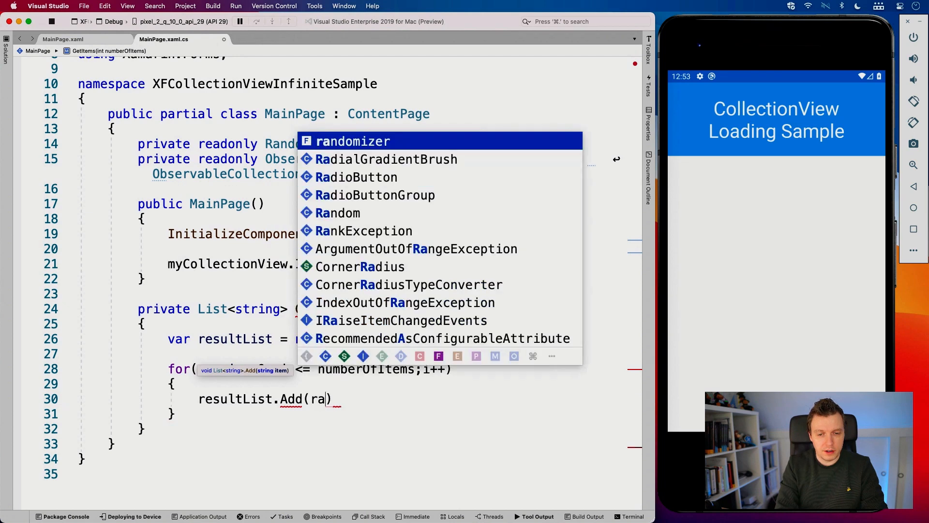
{"action": "type", "text": "ndomizer.n"}
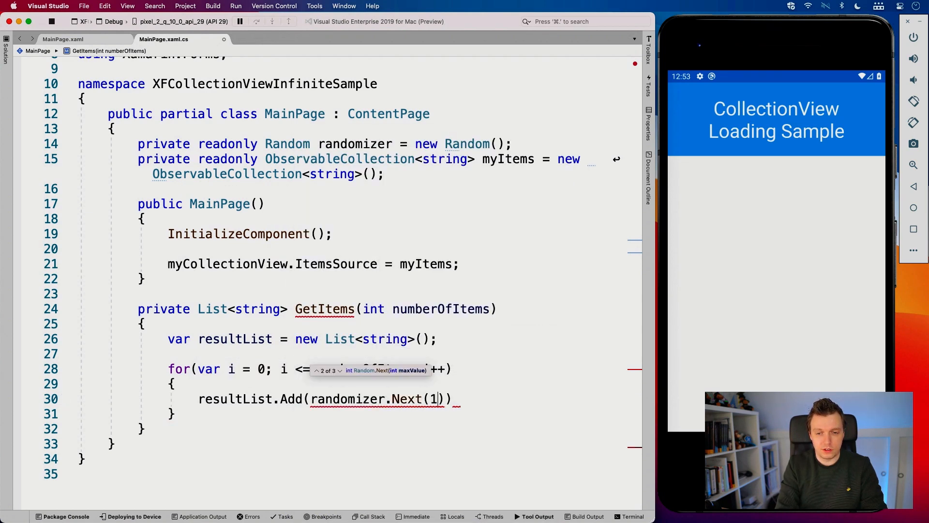
{"action": "type", "text": "0000,"}
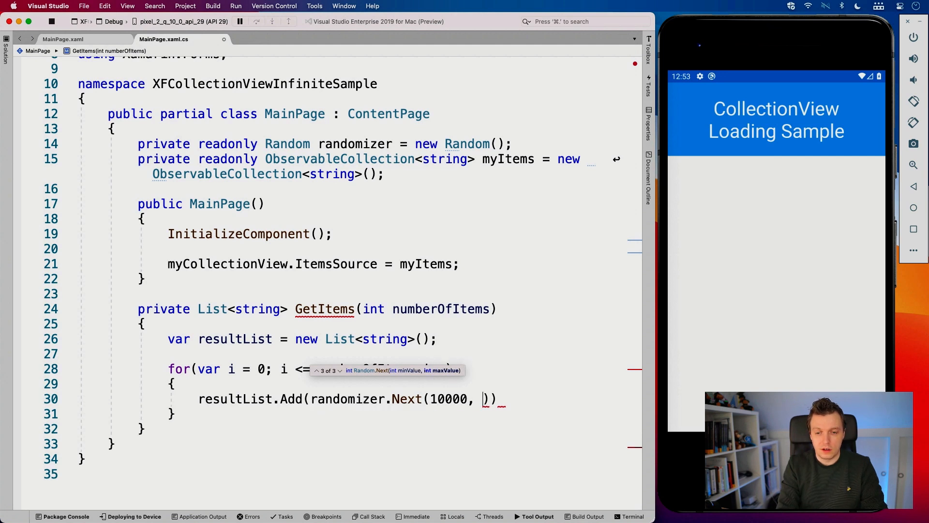
{"action": "type", "text": "99999"}
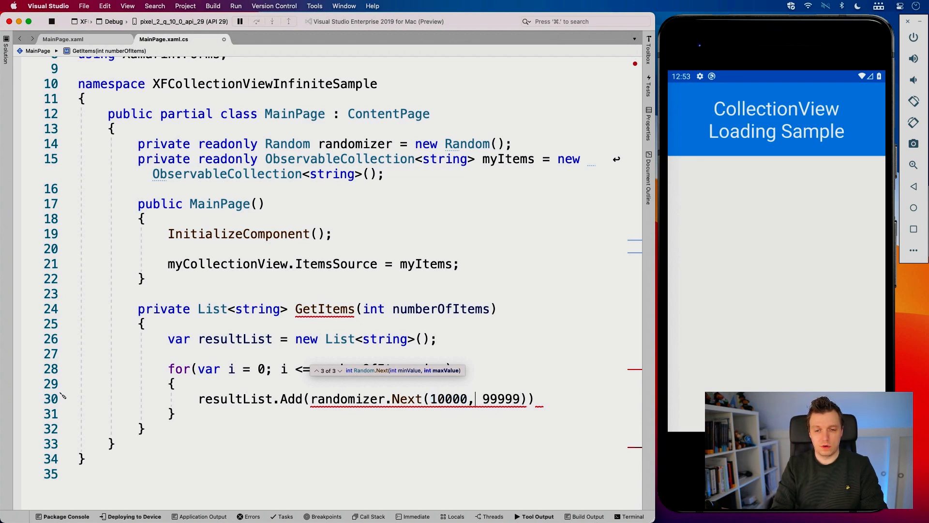
Step: Convert the random number with .ToString() and return resultList from GetItems
{"action": "double_click", "coordinate": [502, 398]}
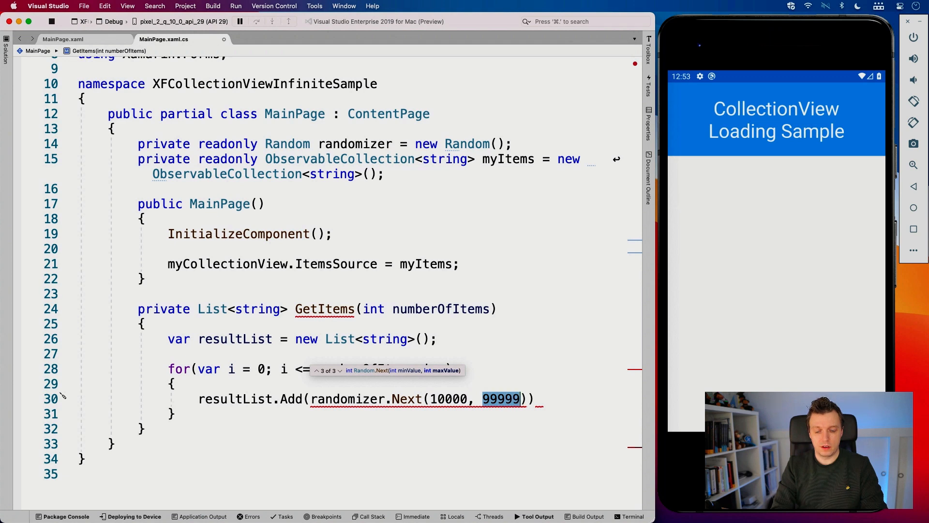
{"action": "left_click", "coordinate": [505, 399]}
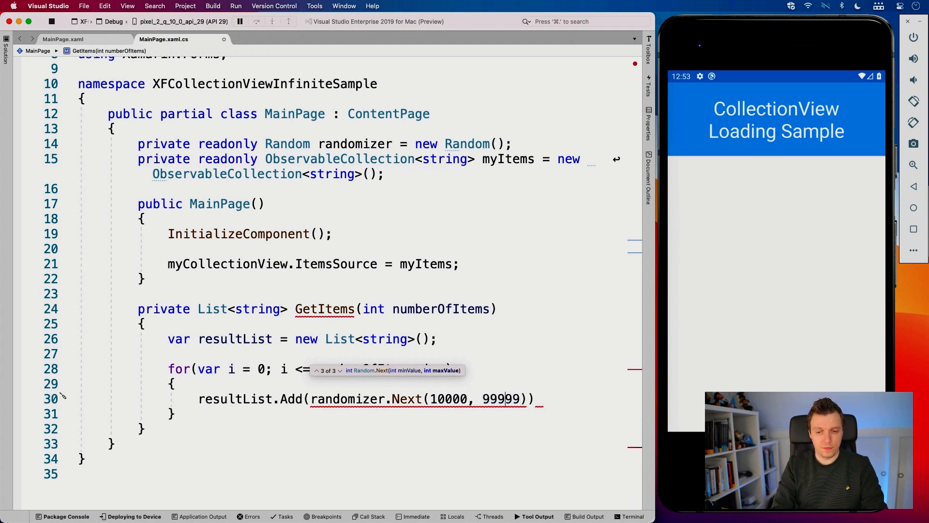
{"action": "type", "text": ".ToString("}
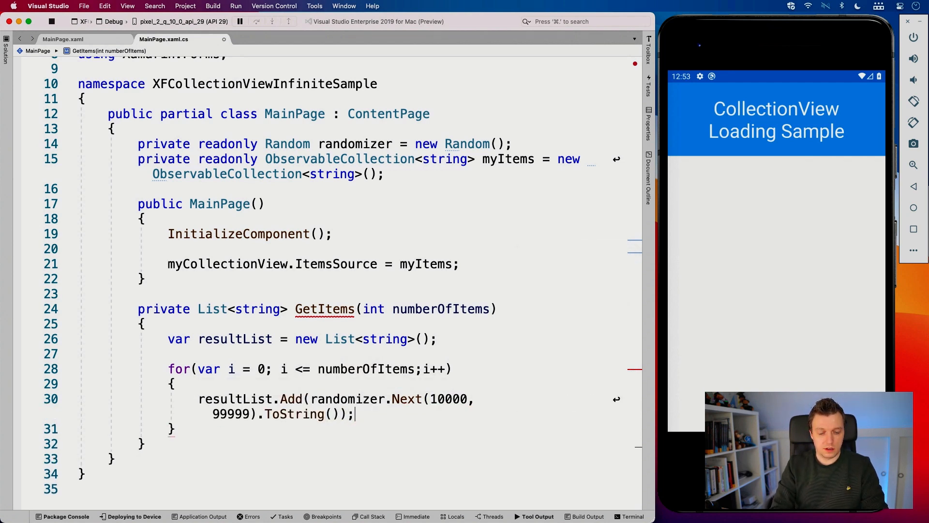
{"action": "type", "text": "rt"}
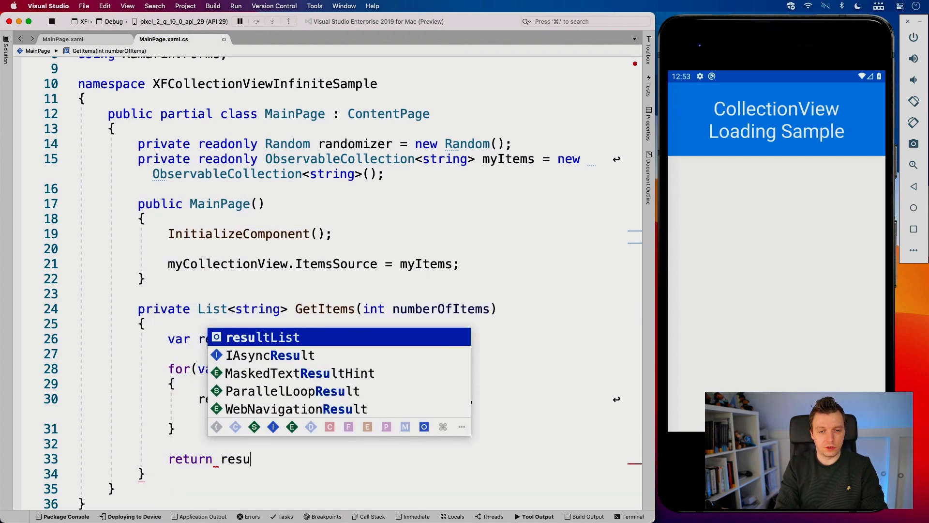
{"action": "key", "text": "Tab"}
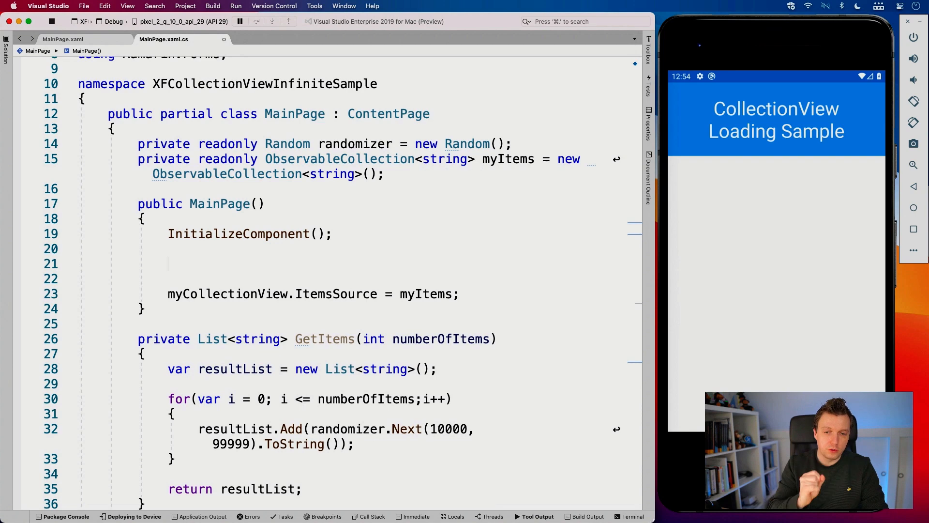
Step: Add a foreach over GetItems(50) calling myItems.Add(s) in the constructor
{"action": "type", "text": "fore"}
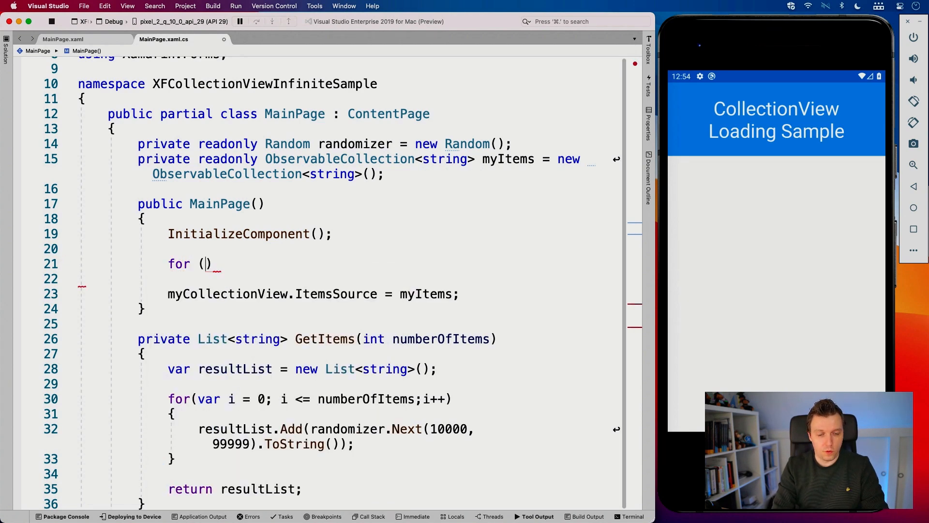
{"action": "type", "text": "var s"}
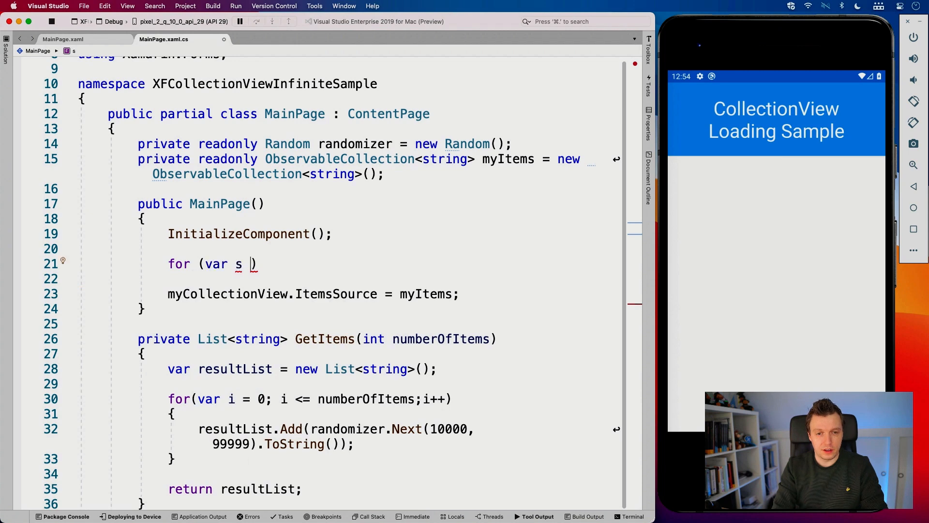
{"action": "type", "text": "in Get"}
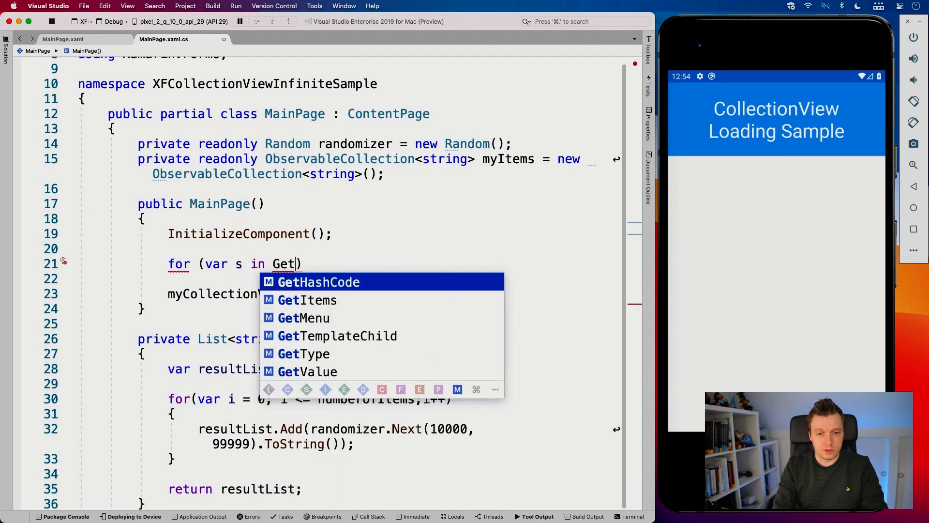
{"action": "type", "text": "Items(50"}
{"action": "left_click", "coordinate": [327, 279]}
{"action": "type", "text": "{"}
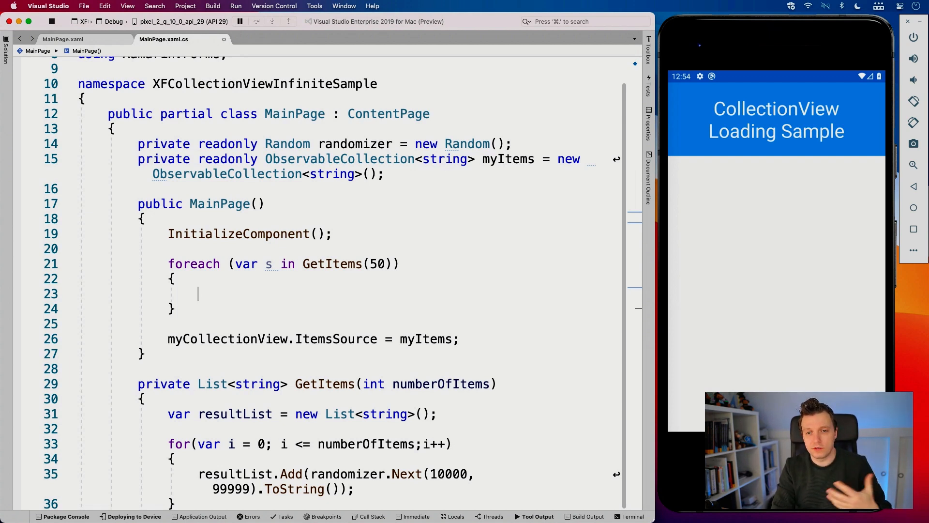
{"action": "type", "text": "myItems."}
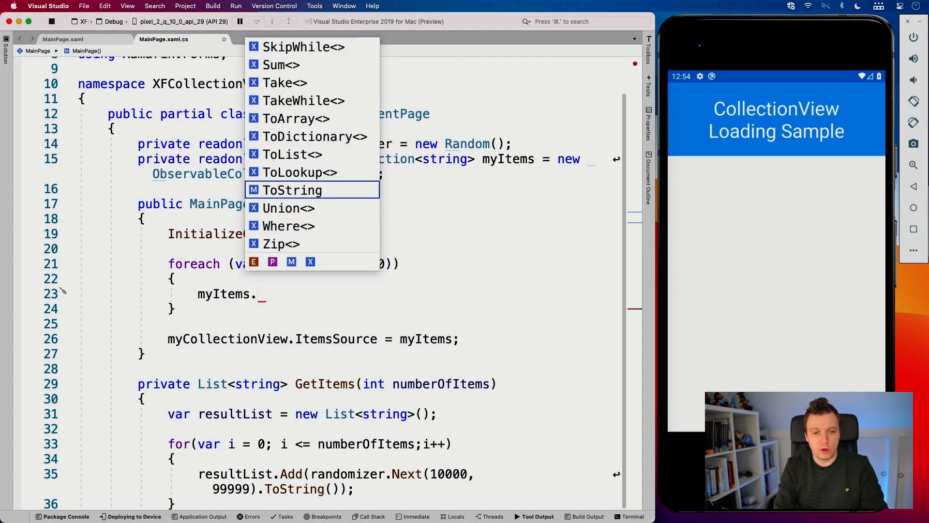
{"action": "type", "text": "ad"}
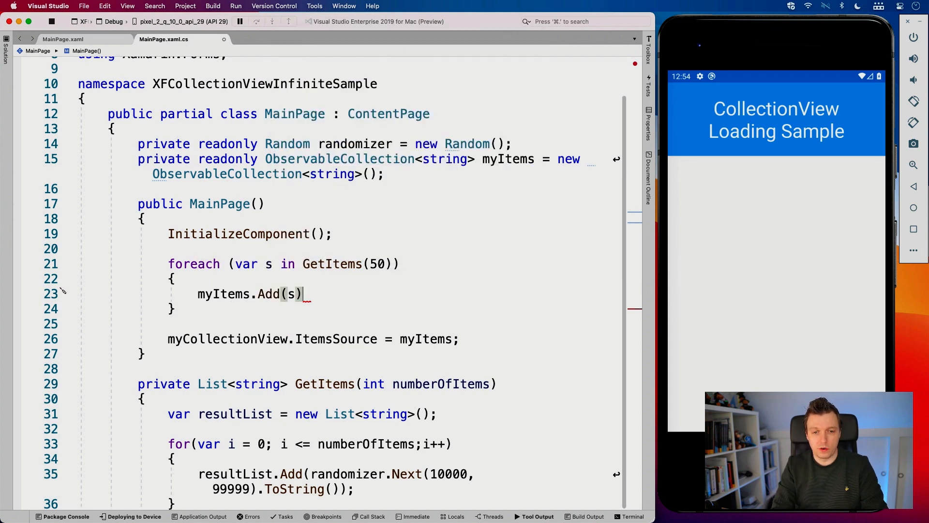
{"action": "type", "text": ";"}
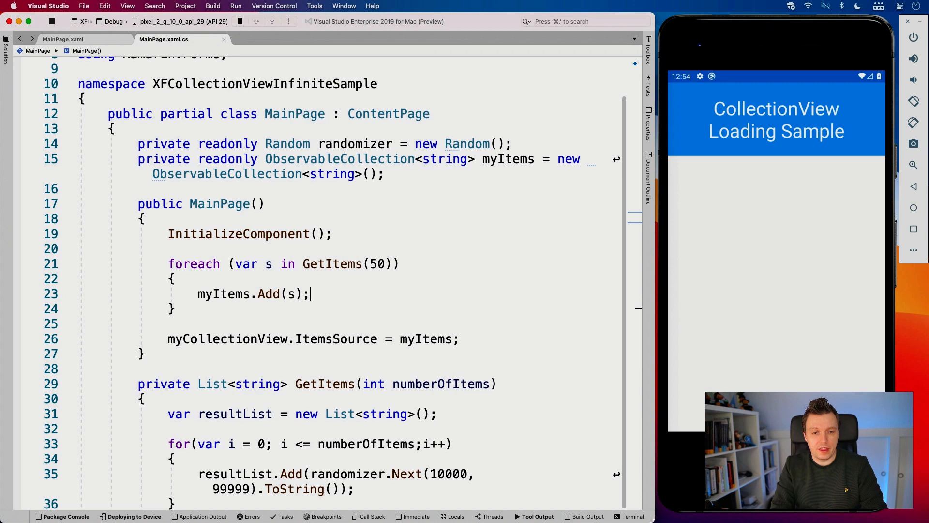
{"action": "double_click", "coordinate": [228, 340]}
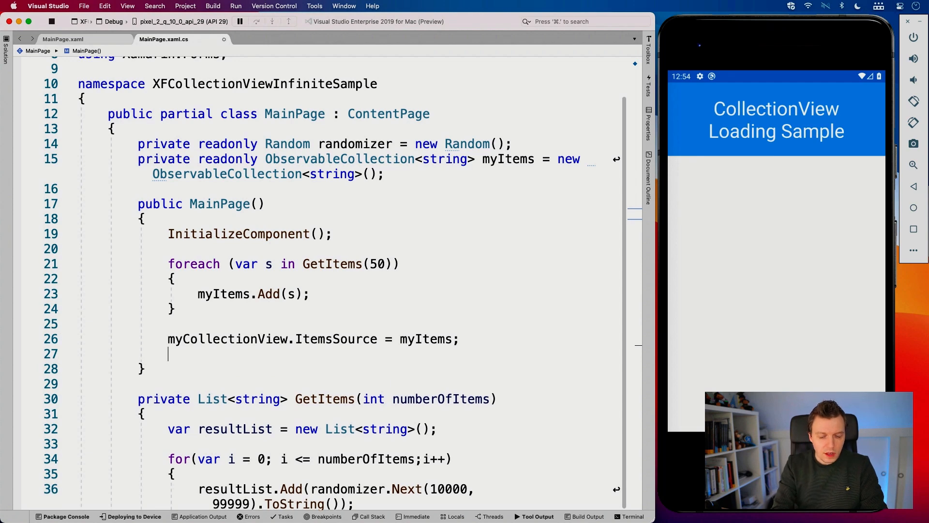
Step: Subscribe myCollectionView.RemainingItemsThresholdReached to a generated MyCollectionView_RemainingItemsThresholdReached handler
{"action": "type", "text": "myc"}
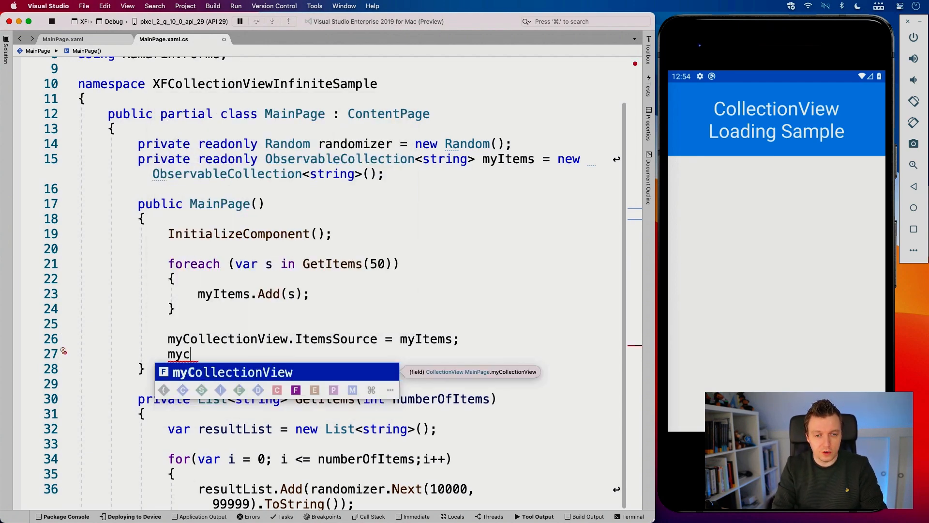
{"action": "type", "text": "ollectionView."}
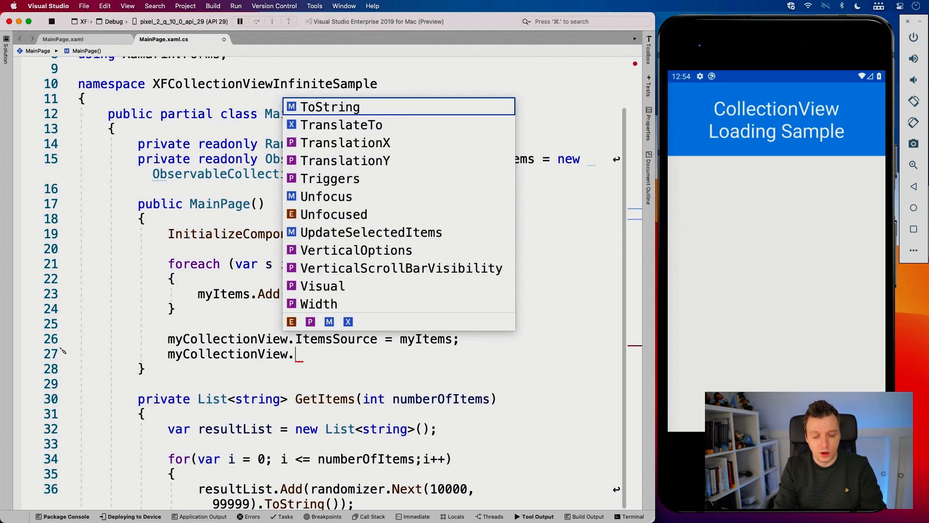
{"action": "type", "text": "remainingItemsThresholdReached +"}
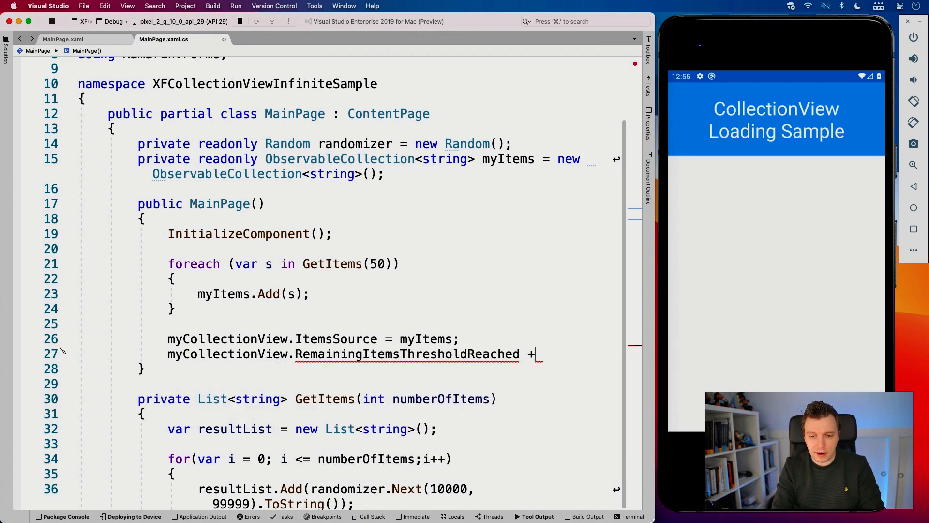
{"action": "type", "text": "="}
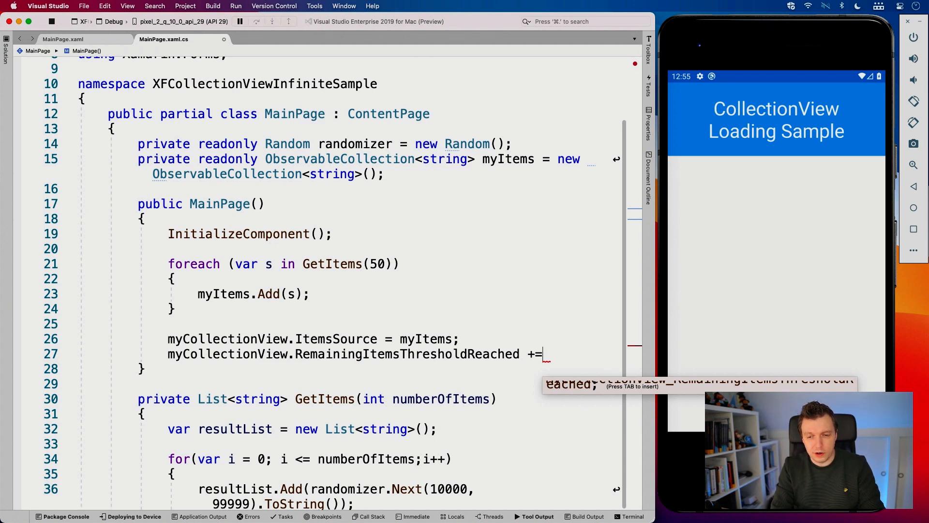
{"action": "key", "text": "Tab"}
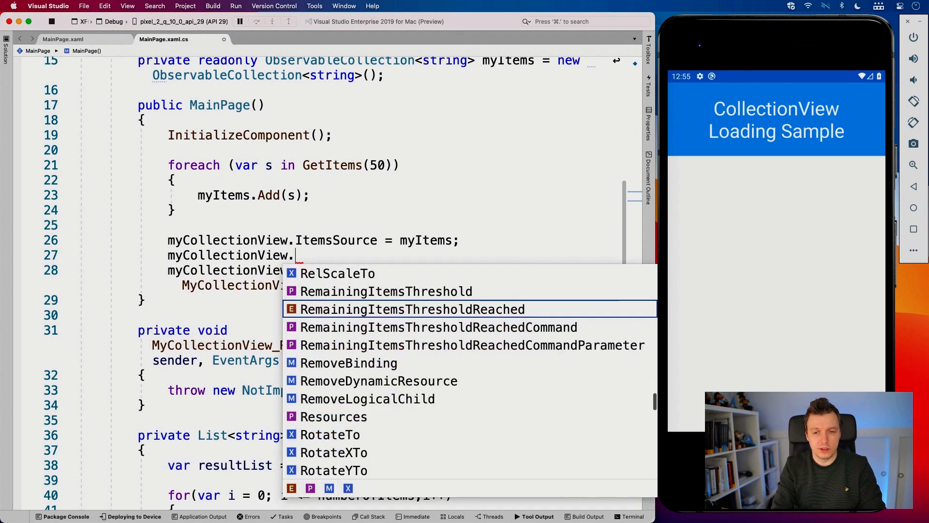
Step: Assign myCollectionView.RemainingItemsThreshold = 5 in the constructor
{"action": "left_click", "coordinate": [385, 291]}
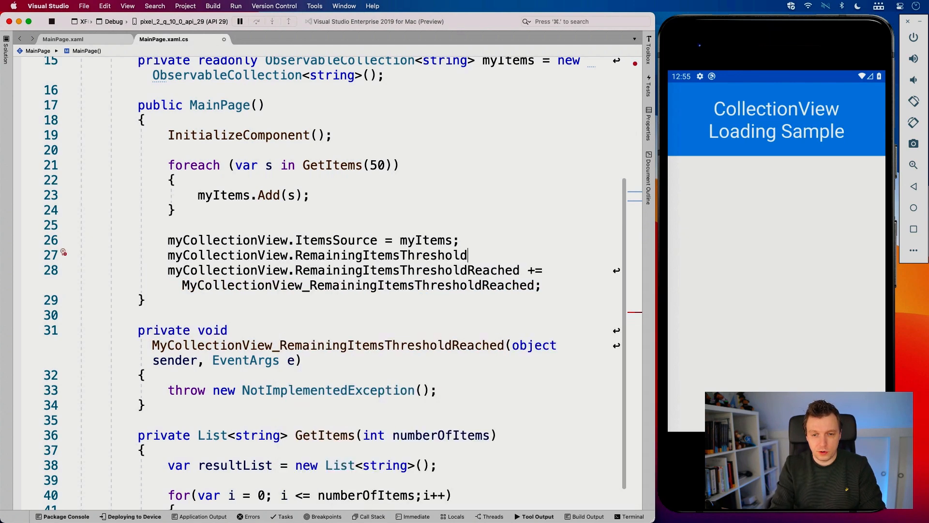
{"action": "type", "text": "="}
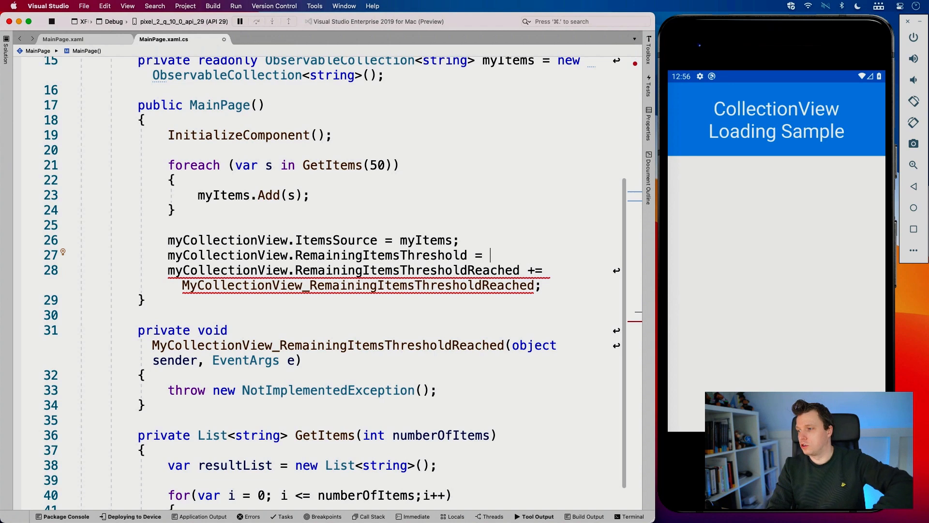
{"action": "type", "text": "5;"}
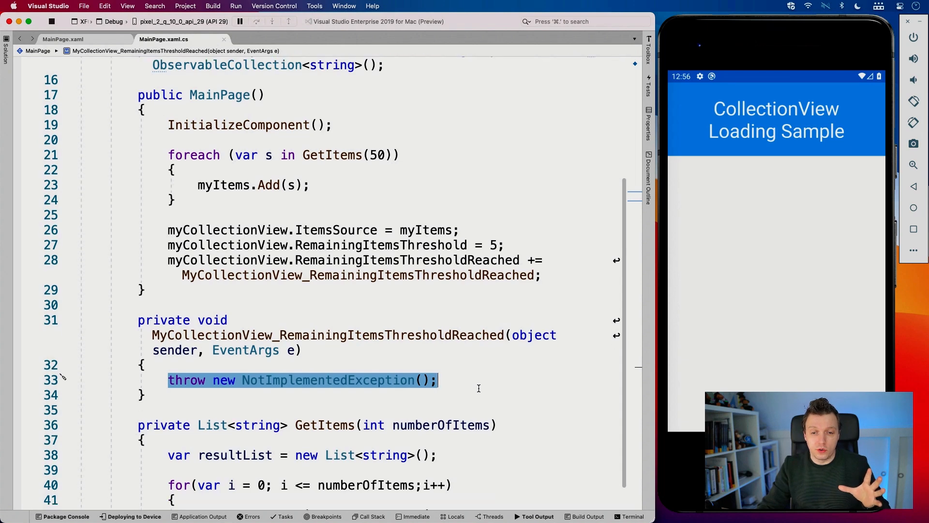
Step: Replace the handler's throw with a foreach over GetItems(15) calling myItems.Add(s)
{"action": "scroll", "scroll_direction": "down", "scroll_amount": 3}
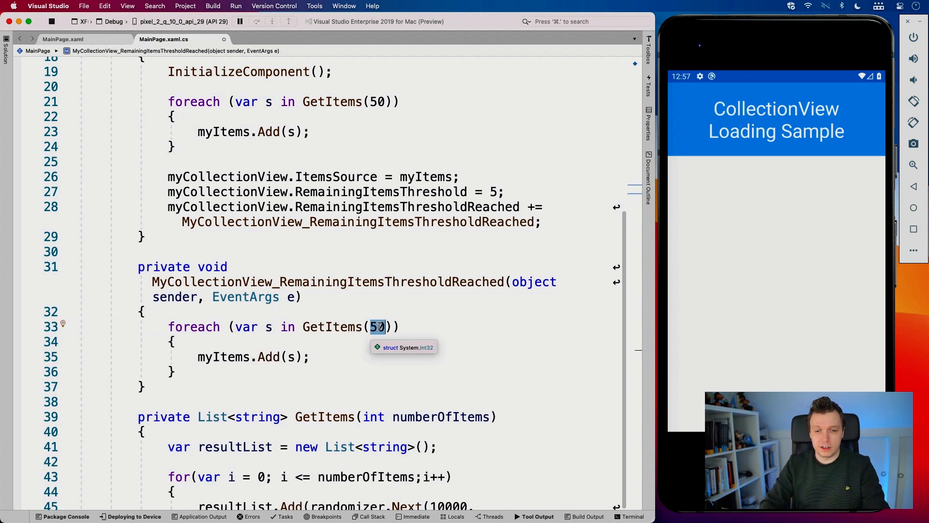
{"action": "type", "text": "15"}
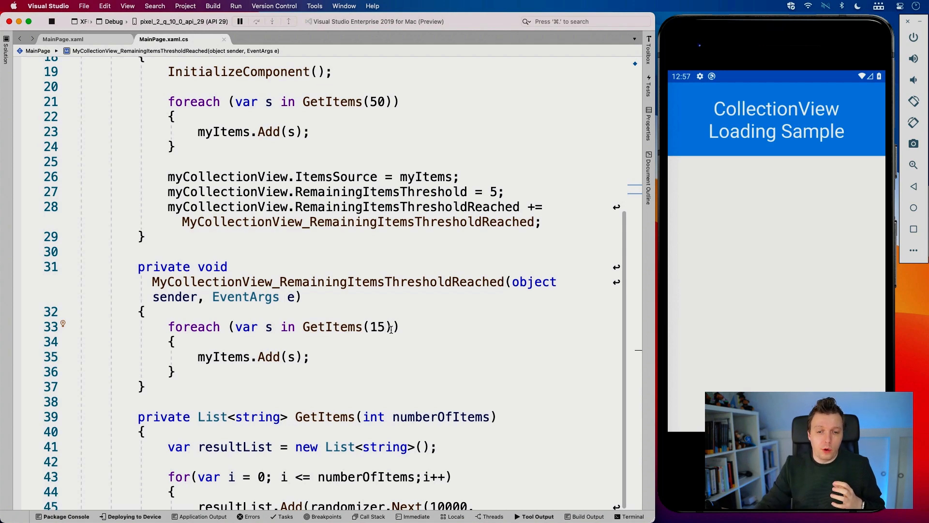
{"action": "scroll", "scroll_direction": "down", "scroll_amount": 3}
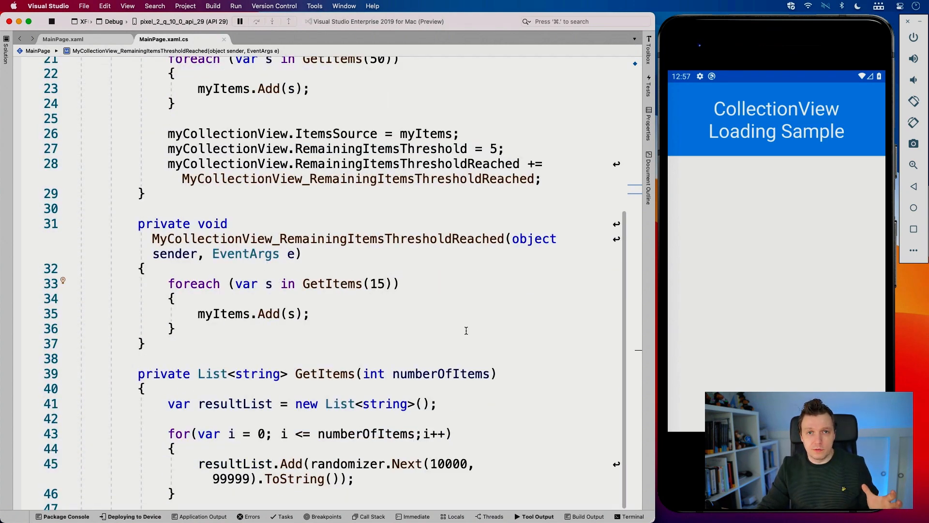
{"action": "mouse_move", "coordinate": [468, 334]}
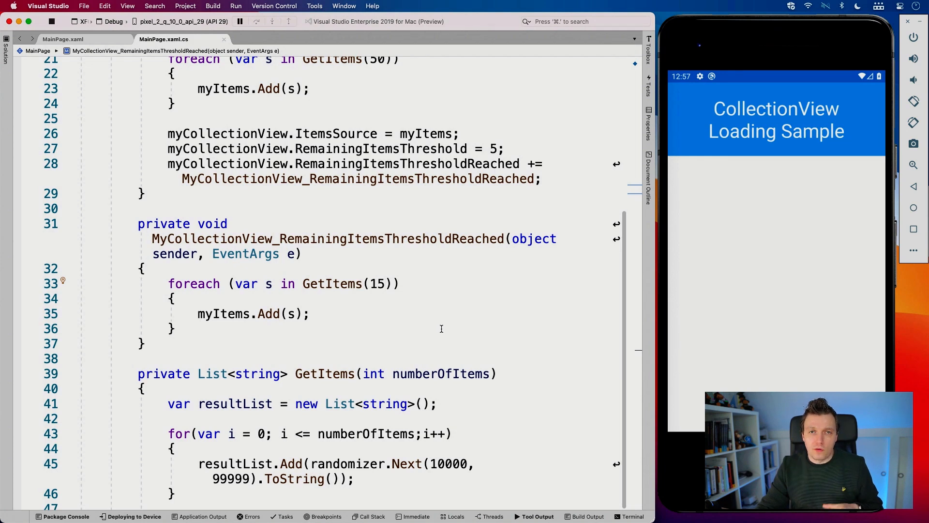
{"action": "mouse_move", "coordinate": [436, 326]}
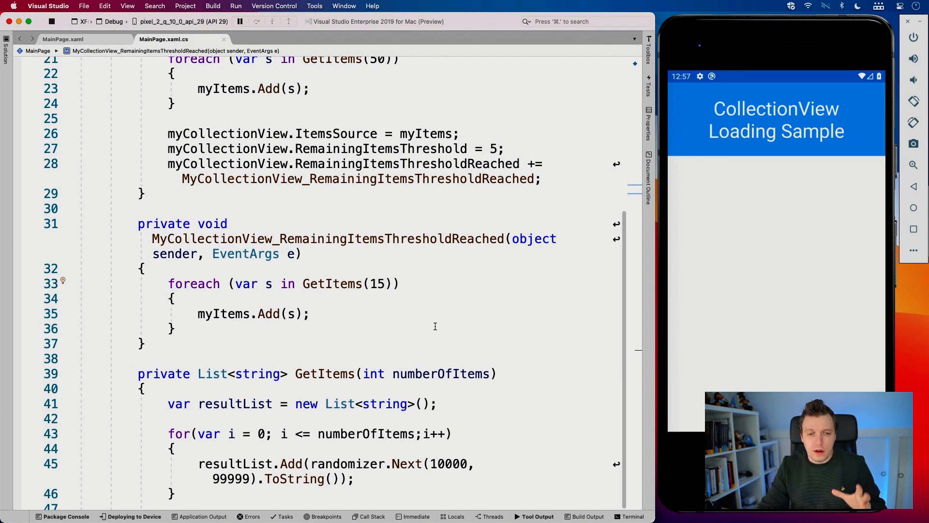
{"action": "mouse_move", "coordinate": [393, 317]}
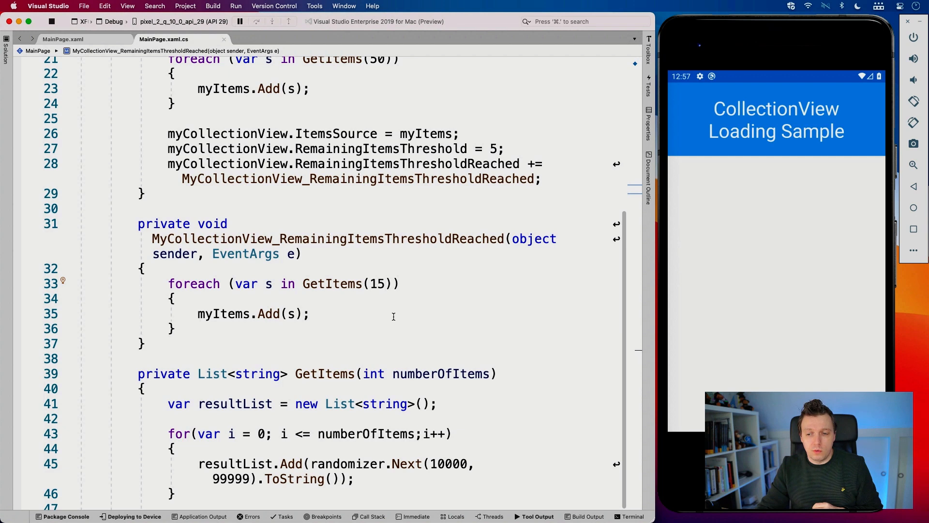
{"action": "mouse_move", "coordinate": [404, 289]}
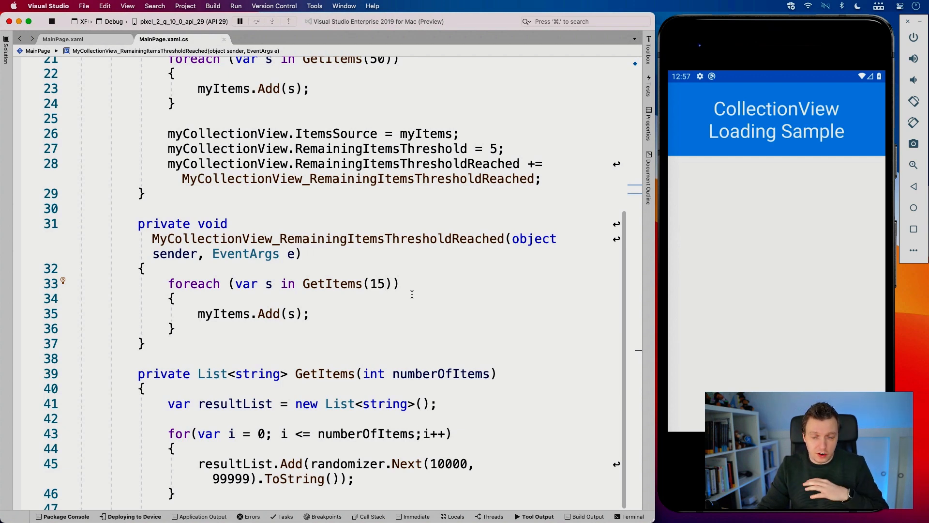
{"action": "mouse_move", "coordinate": [105, 95]}
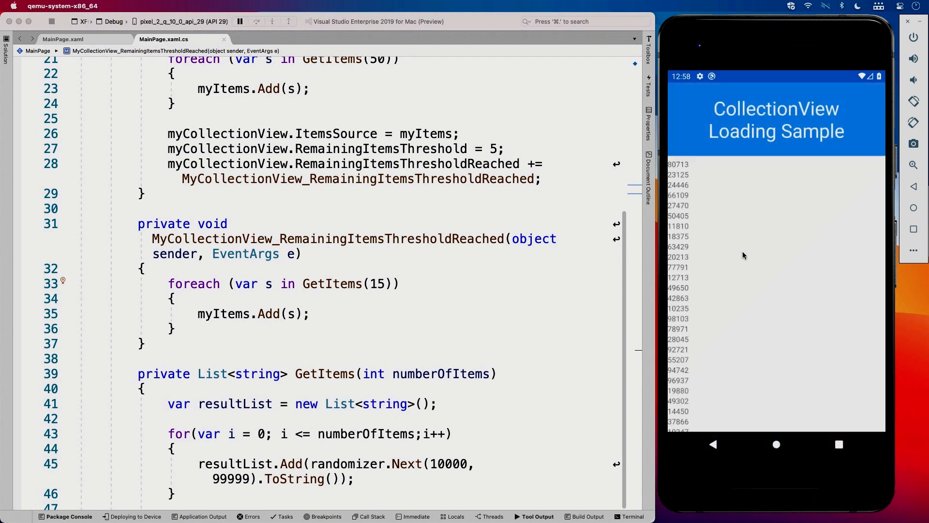
{"action": "mouse_move", "coordinate": [726, 348]}
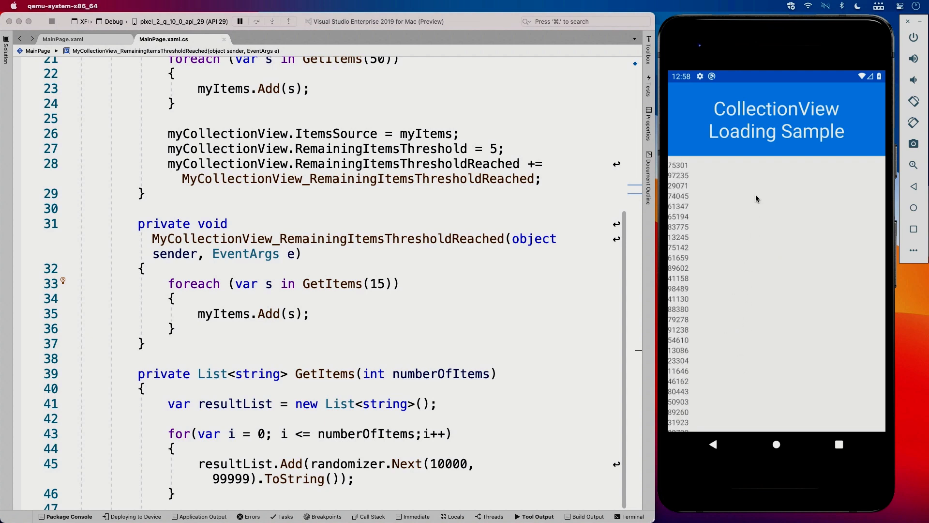
Step: Scroll down the random-number list several times so it keeps appending 15 more items near the end
{"action": "scroll", "scroll_direction": "down", "scroll_amount": 3}
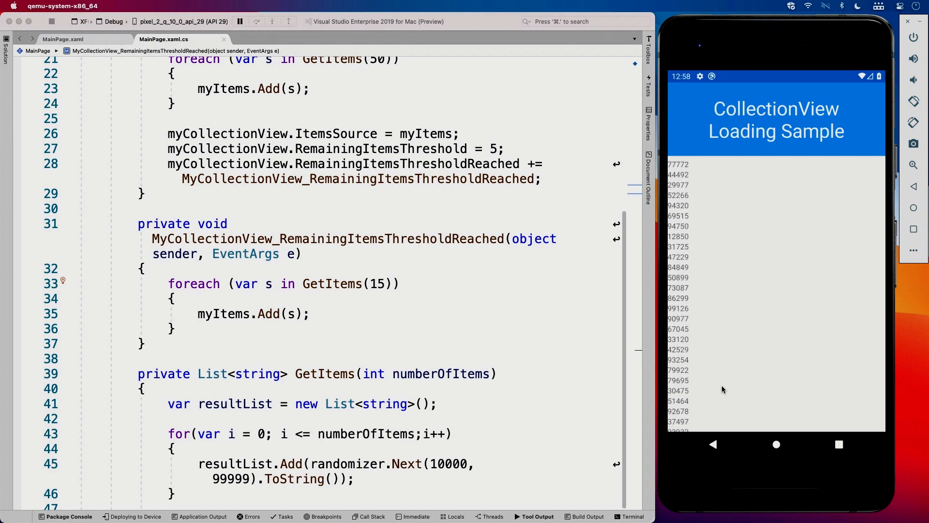
{"action": "scroll", "scroll_direction": "down", "scroll_amount": 3}
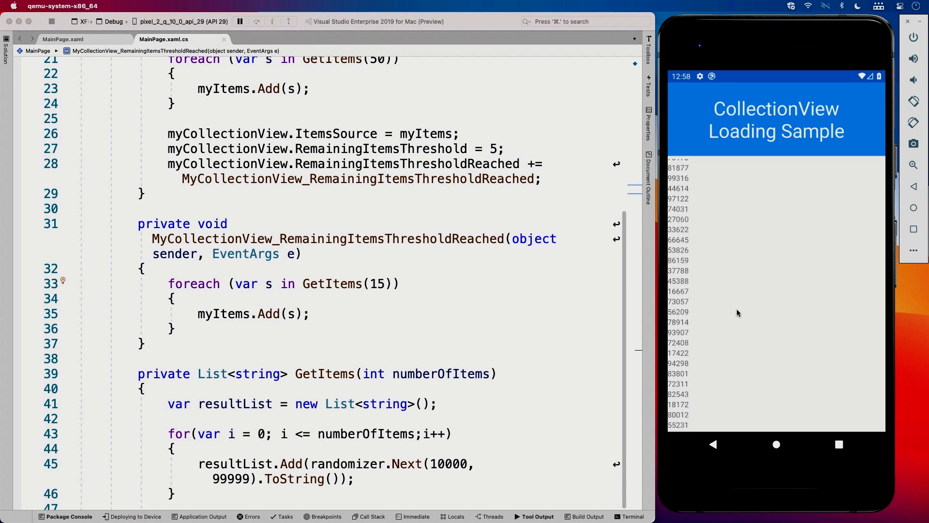
{"action": "scroll", "scroll_direction": "down", "scroll_amount": 3}
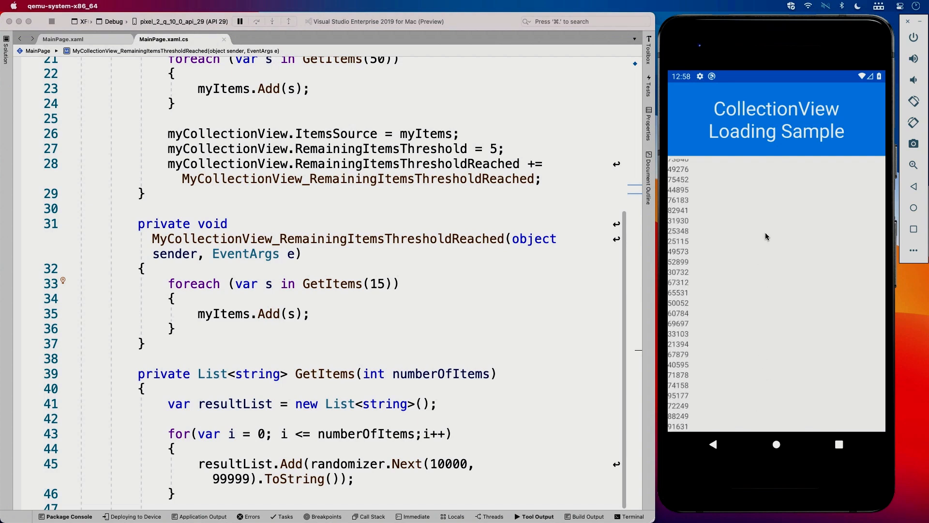
{"action": "scroll", "scroll_direction": "down", "scroll_amount": 3}
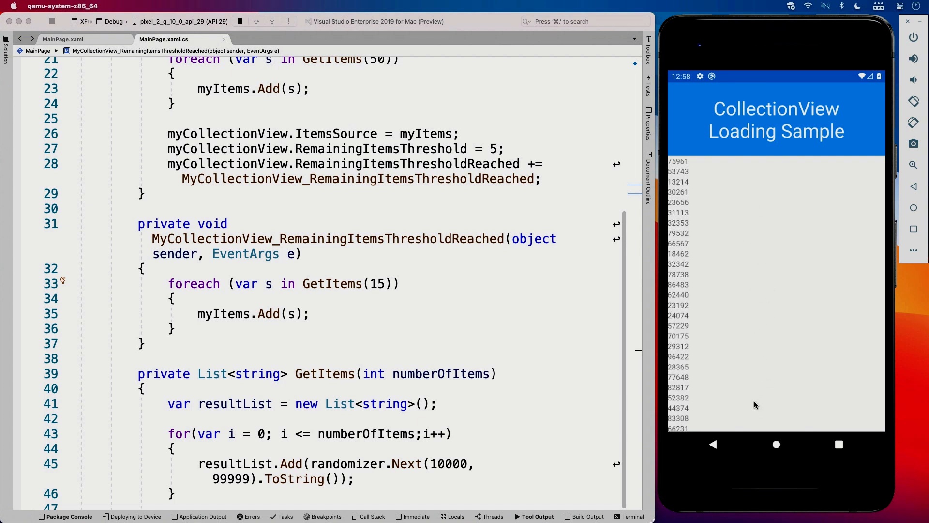
{"action": "scroll", "scroll_direction": "down", "scroll_amount": 3}
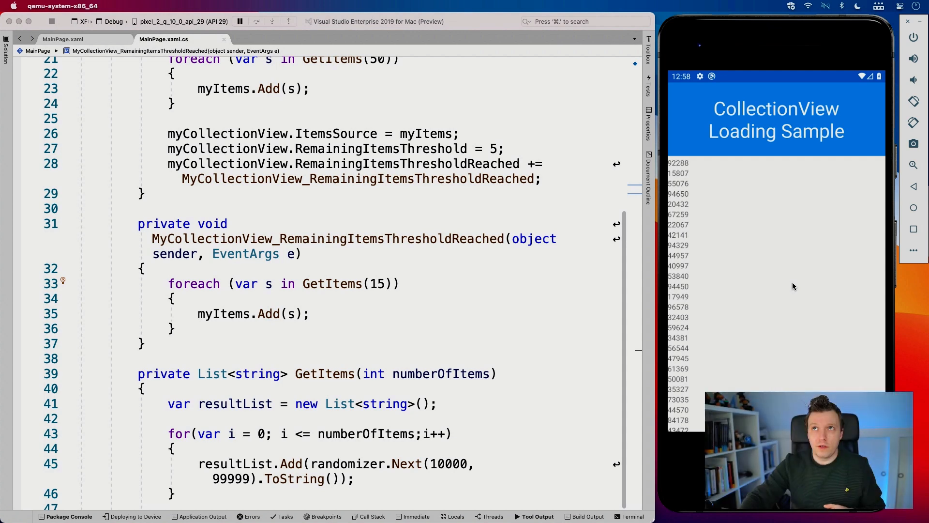
{"action": "mouse_move", "coordinate": [618, 241]}
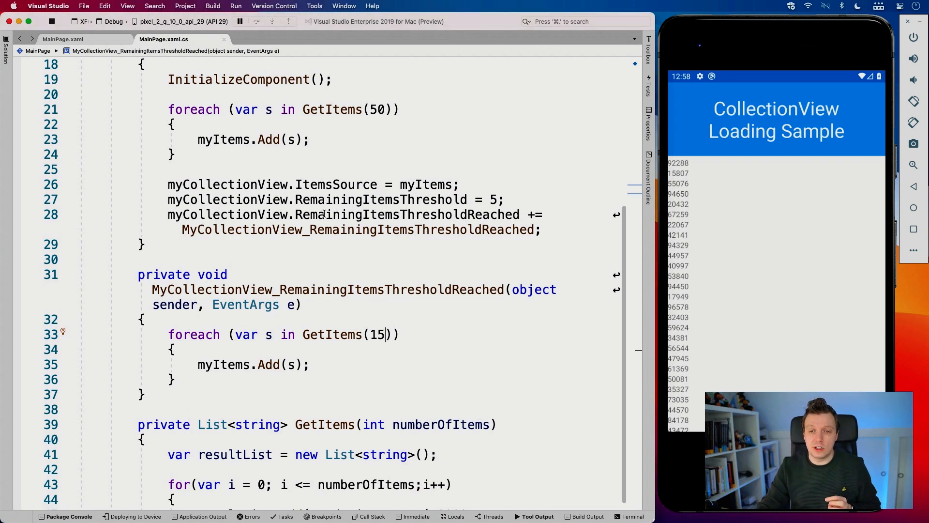
{"action": "double_click", "coordinate": [407, 214]}
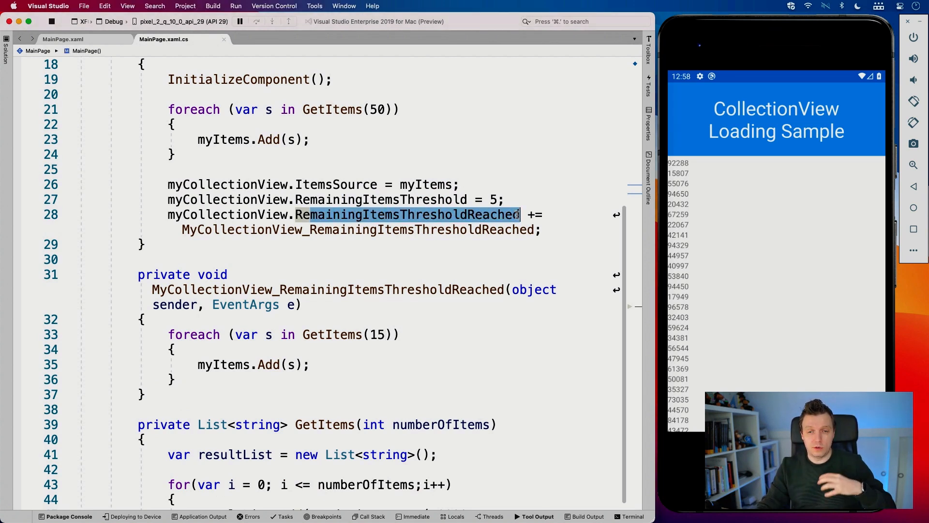